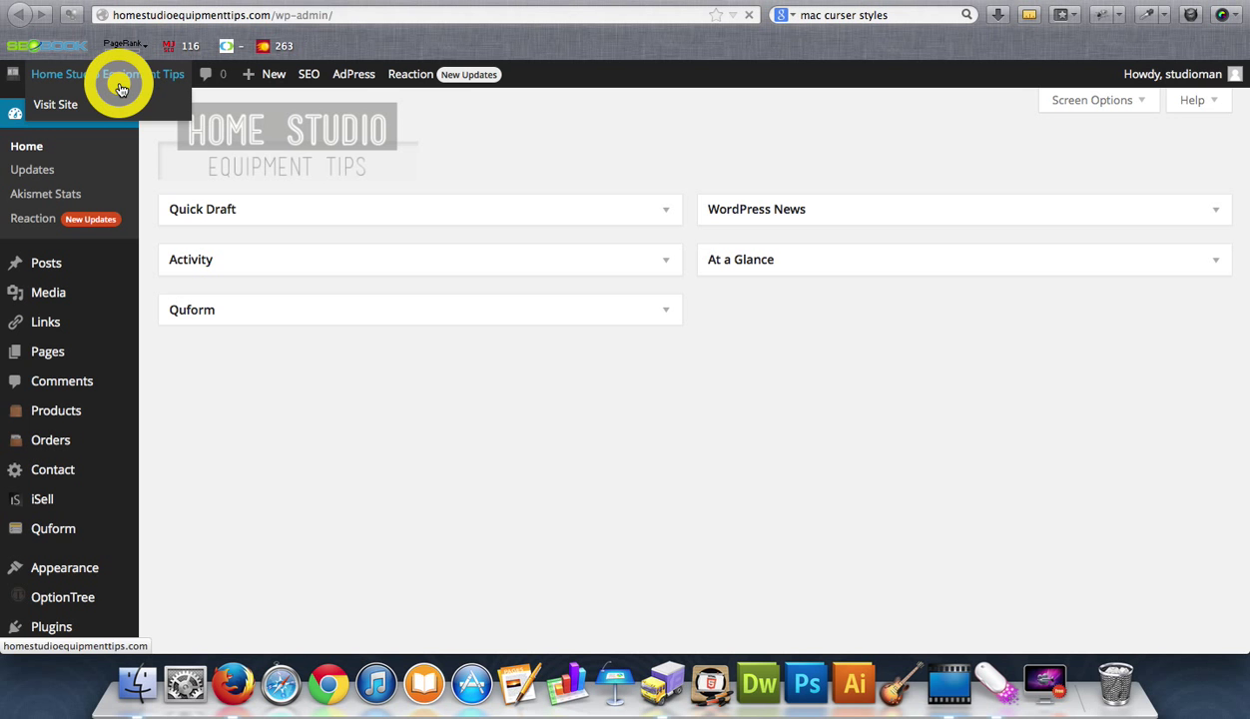
Step: Preview the live front end of the site, return to the dashboard and peek into the WordPress News box
{"action": "left_click", "coordinate": [56, 104]}
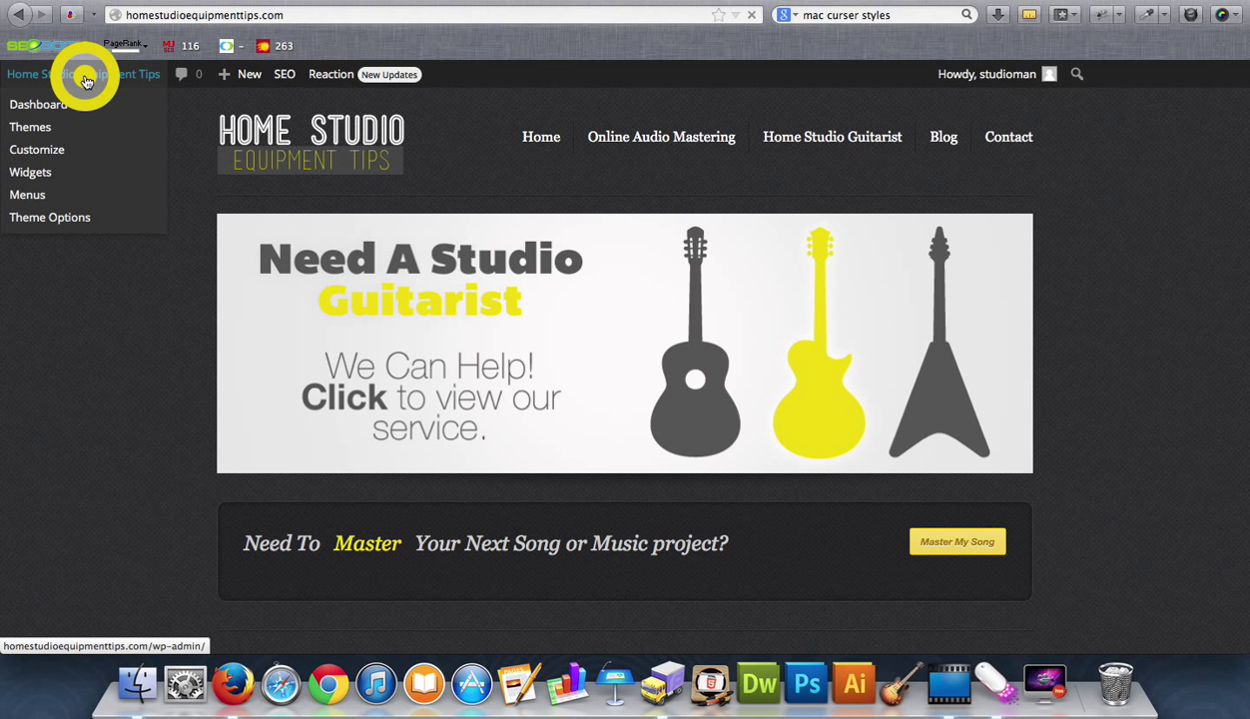
{"action": "left_click", "coordinate": [40, 104]}
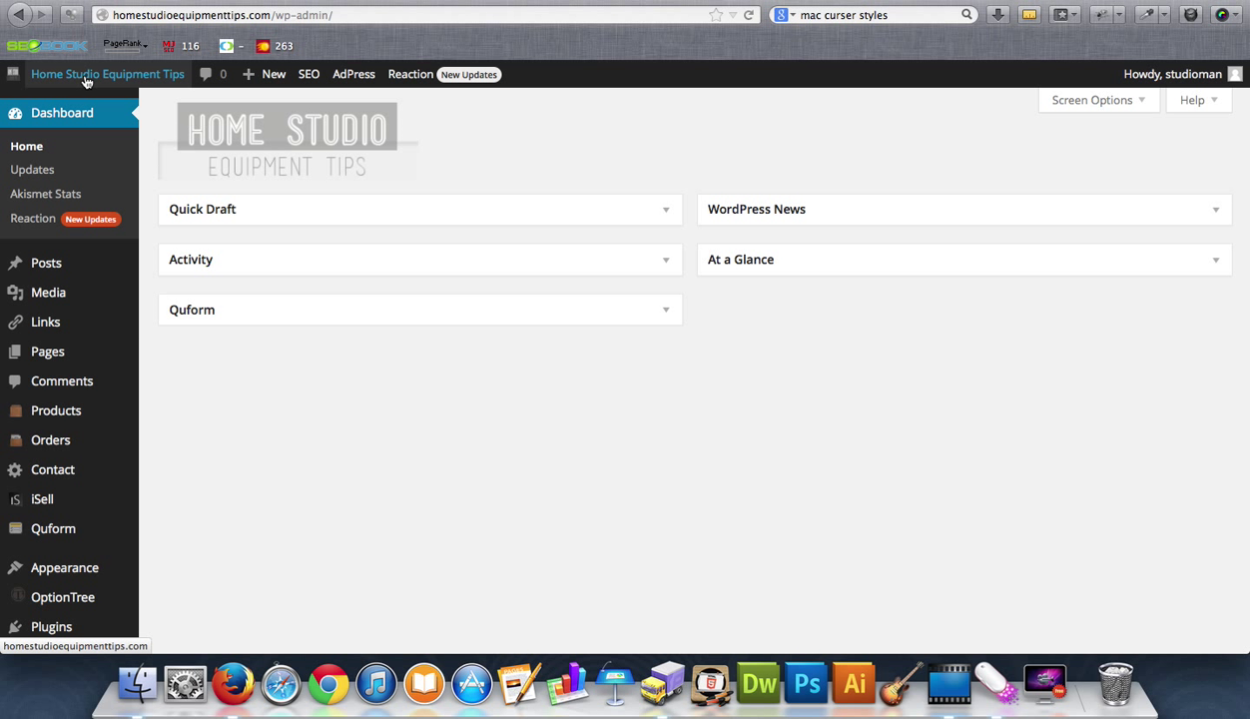
{"action": "mouse_move", "coordinate": [371, 423]}
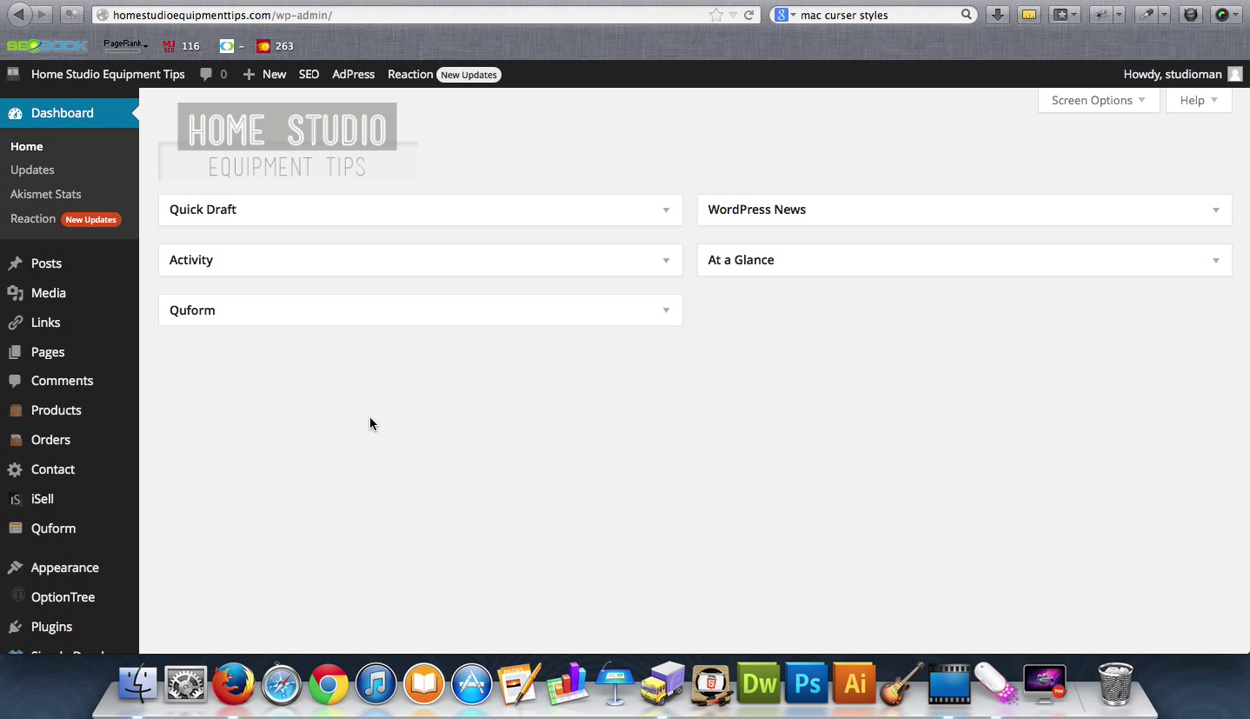
{"action": "mouse_move", "coordinate": [4, 387]}
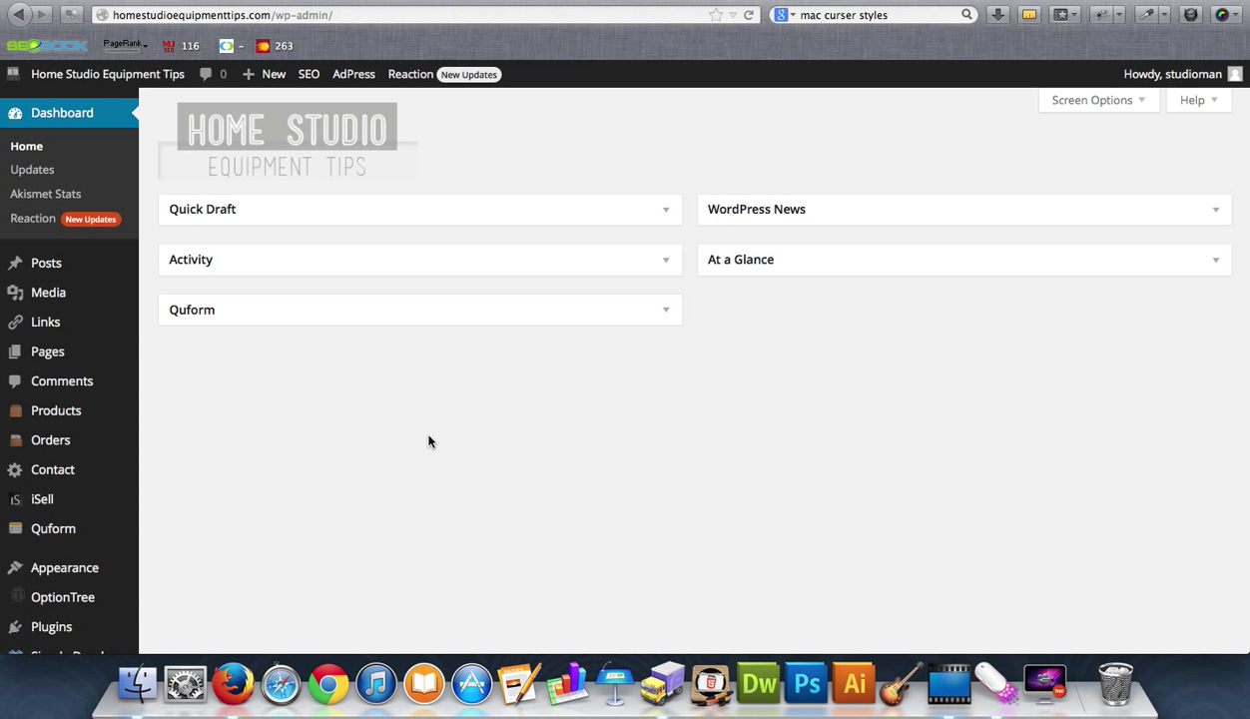
{"action": "mouse_move", "coordinate": [281, 407]}
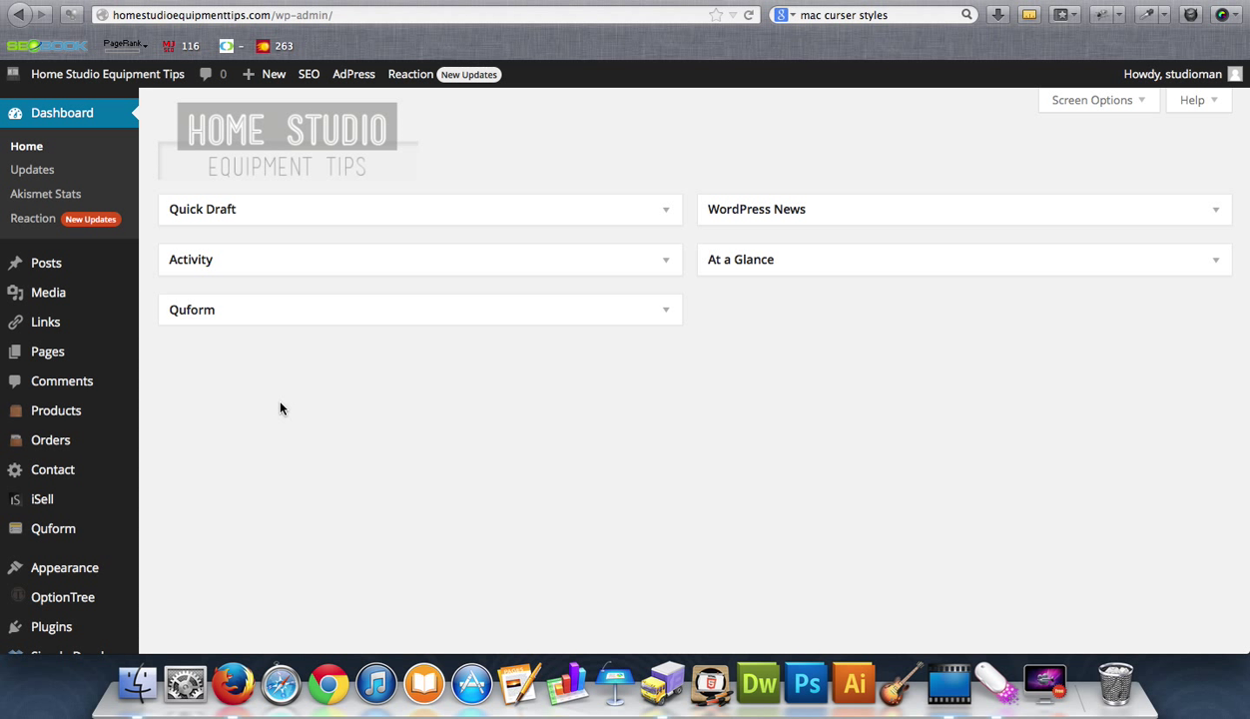
{"action": "mouse_move", "coordinate": [451, 417]}
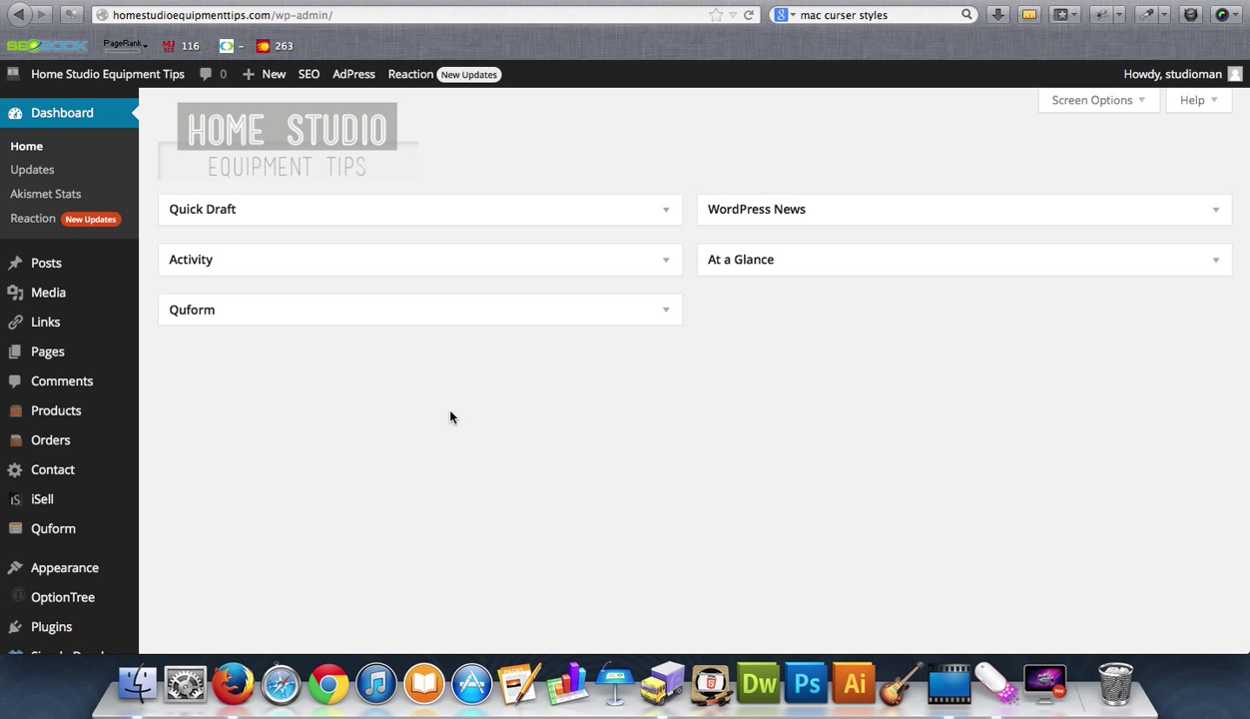
{"action": "mouse_move", "coordinate": [96, 111]}
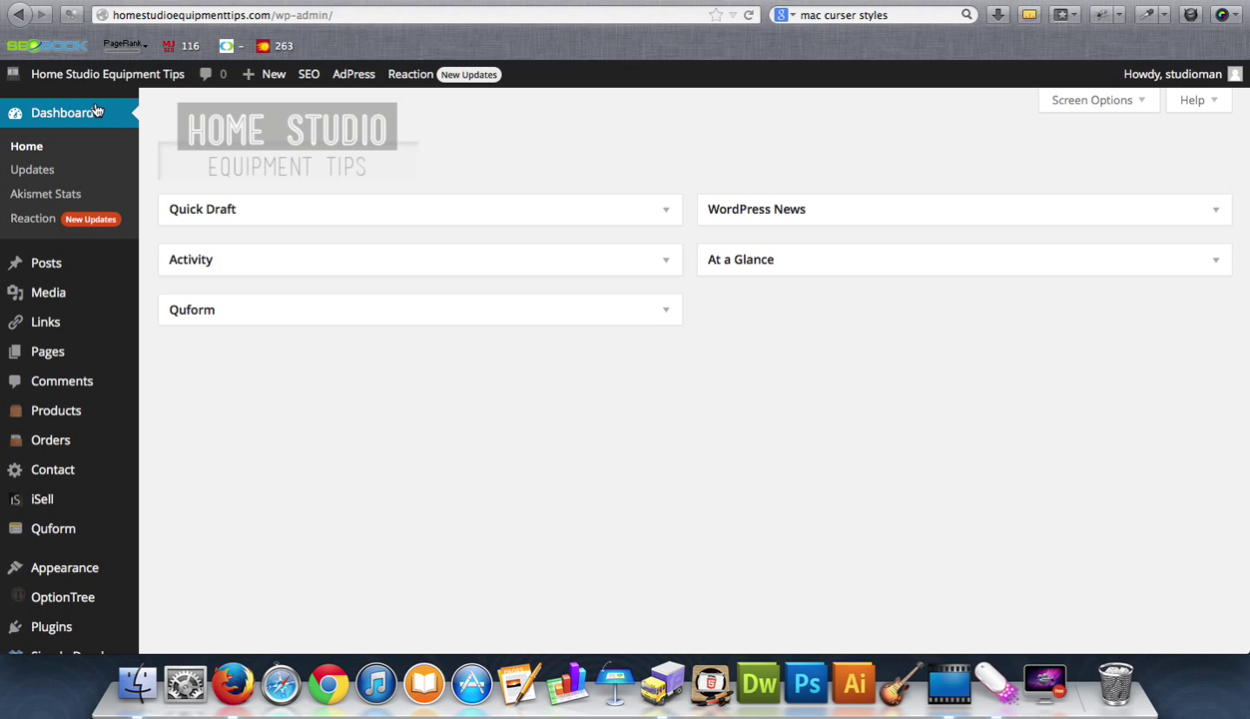
{"action": "mouse_move", "coordinate": [566, 281]}
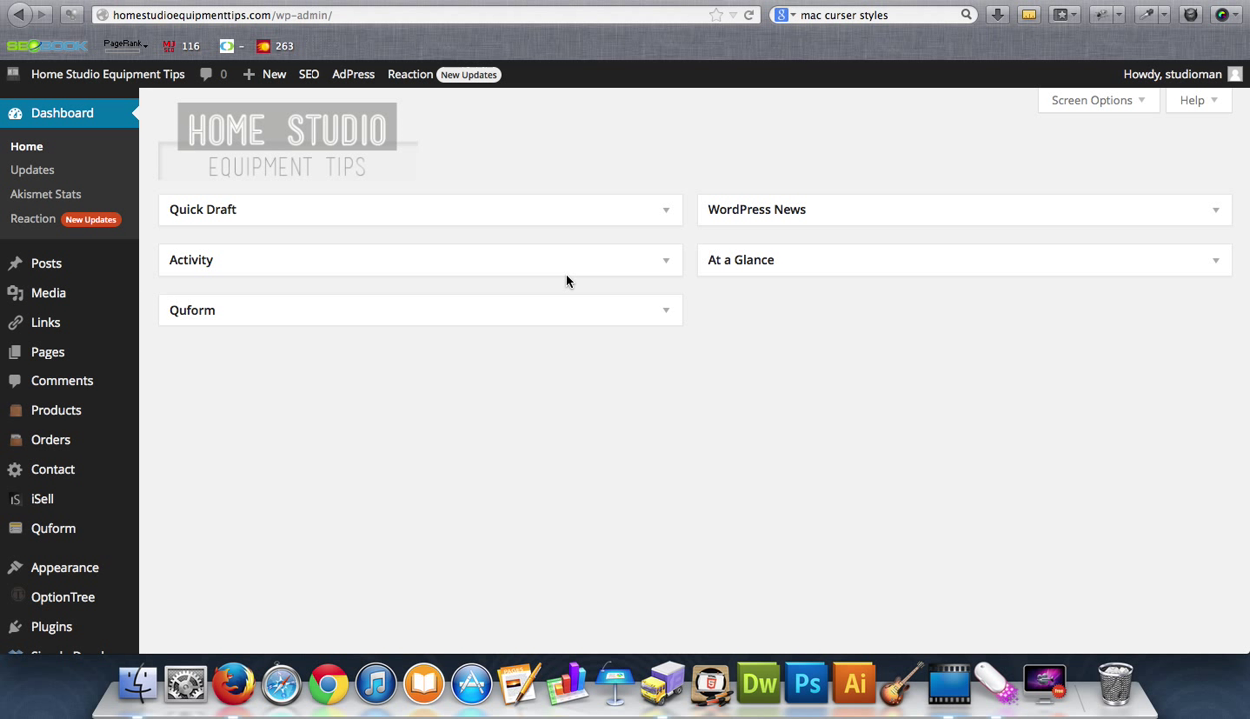
{"action": "mouse_move", "coordinate": [672, 212]}
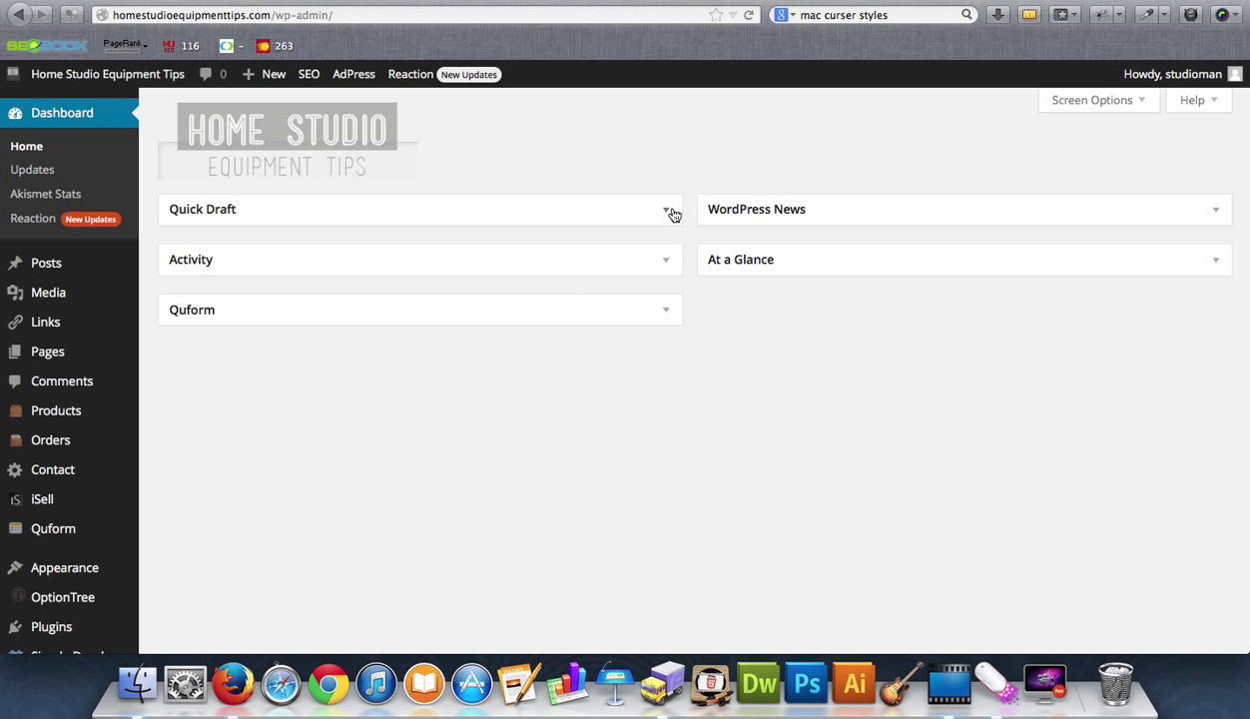
{"action": "mouse_move", "coordinate": [1094, 222]}
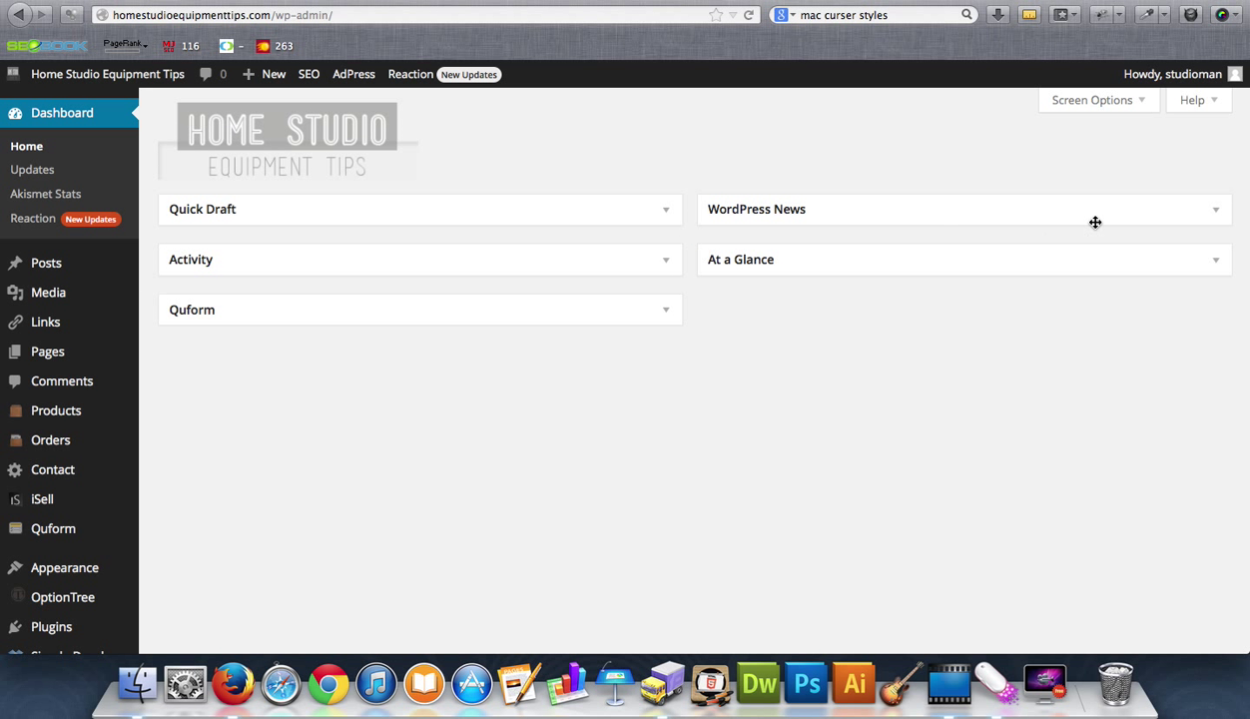
{"action": "left_click", "coordinate": [1214, 210]}
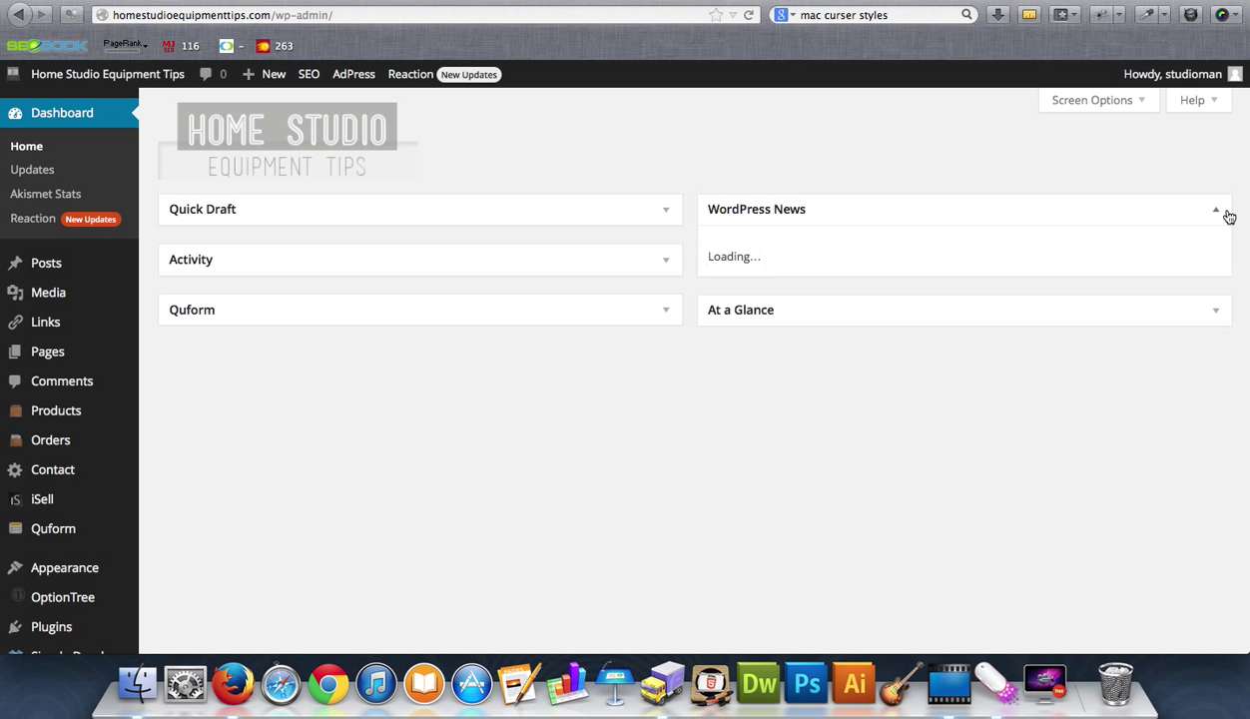
{"action": "left_click", "coordinate": [1216, 210]}
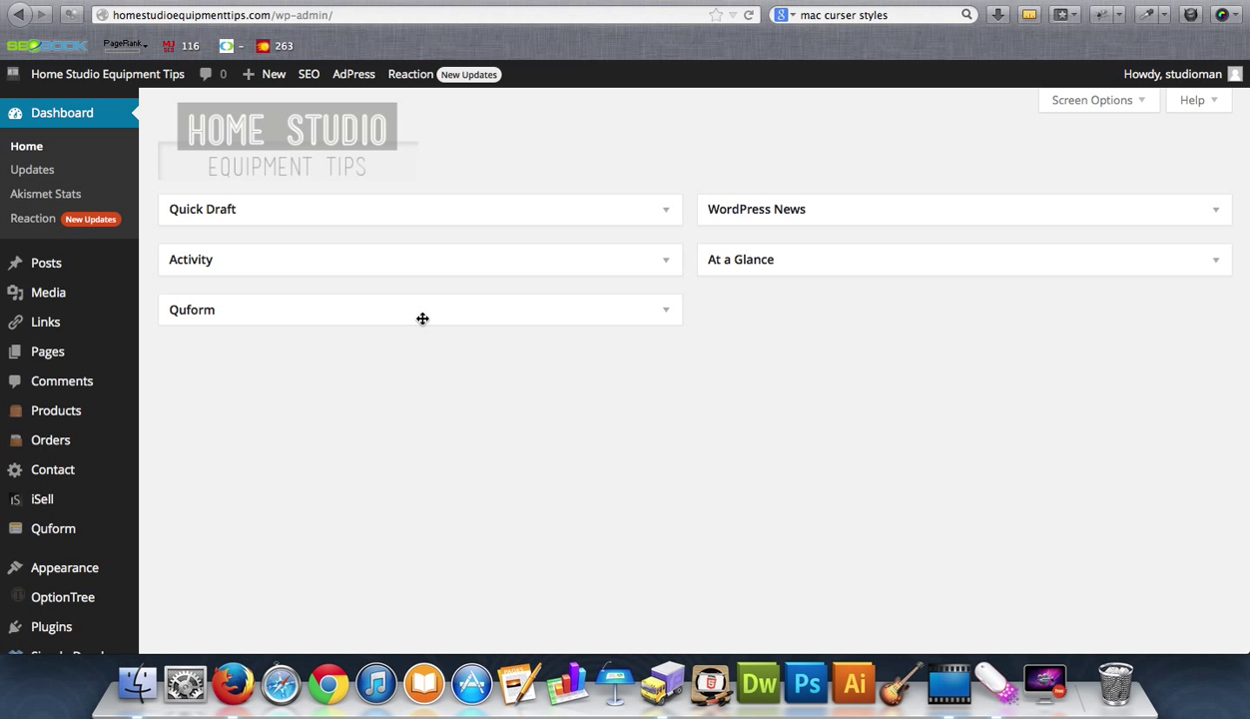
Step: Peek into the Quform box, review the Home Studio Tips update status, and return to the admin dashboard
{"action": "left_click", "coordinate": [665, 310]}
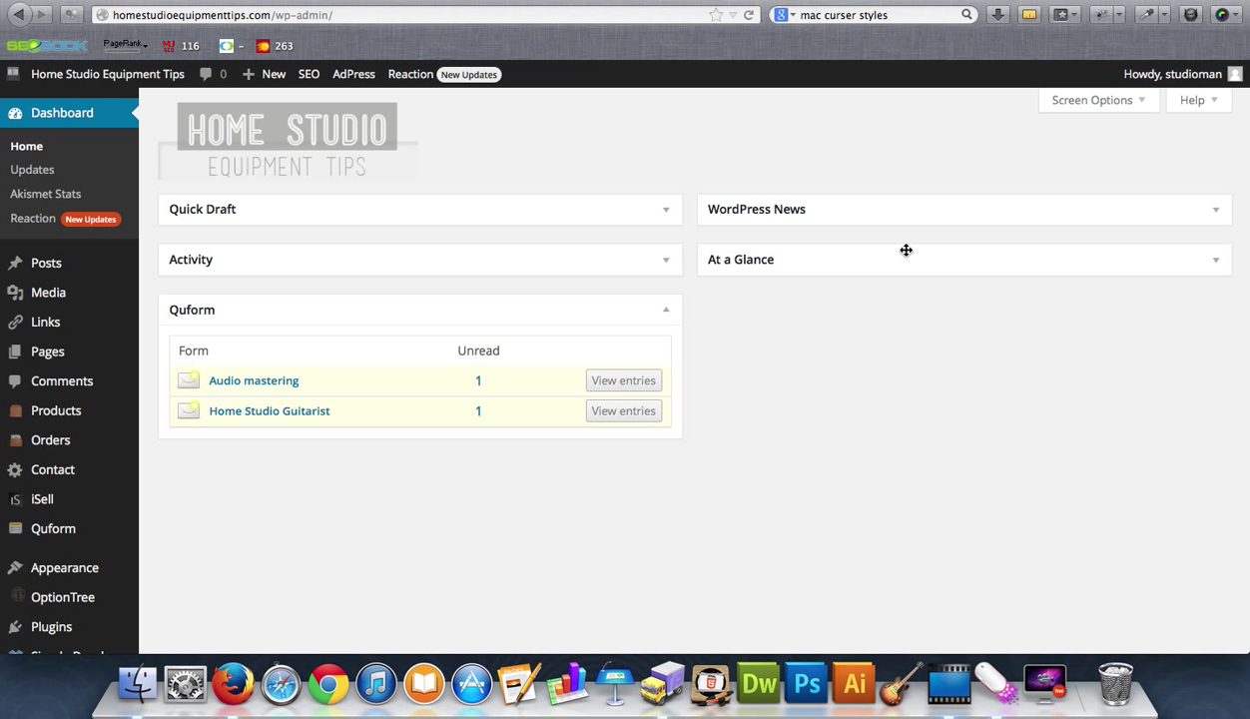
{"action": "left_click", "coordinate": [665, 309]}
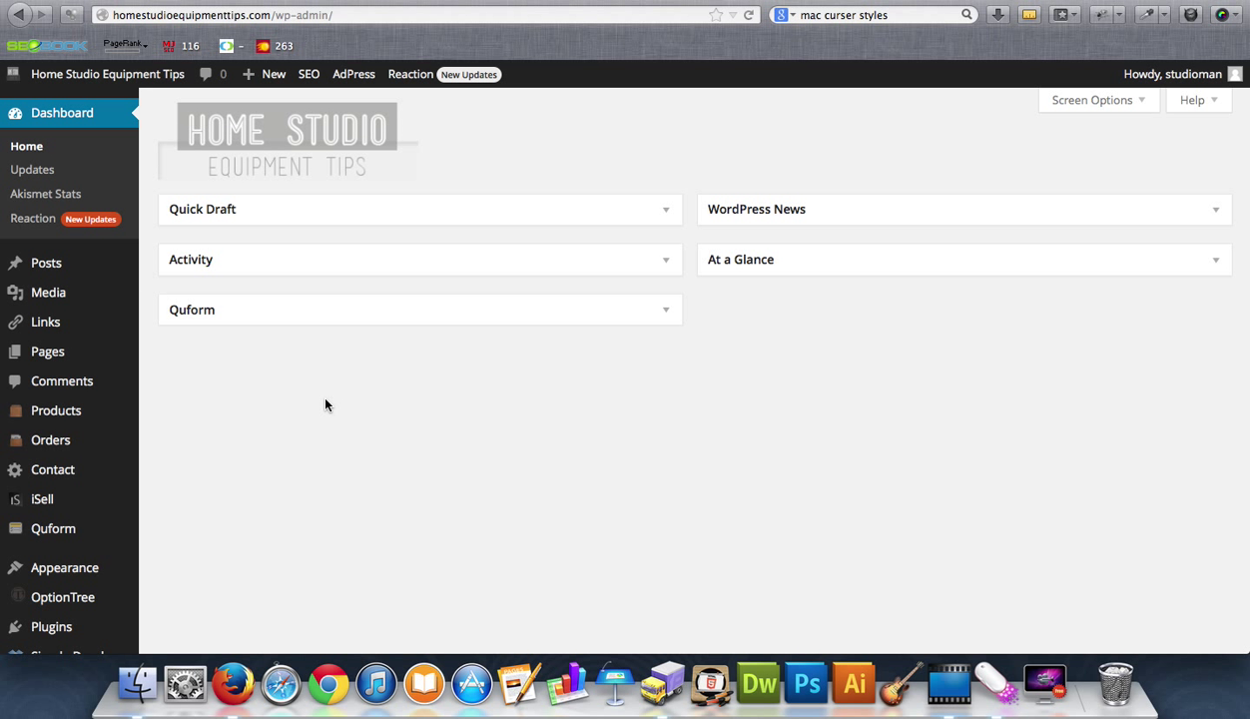
{"action": "mouse_move", "coordinate": [32, 168]}
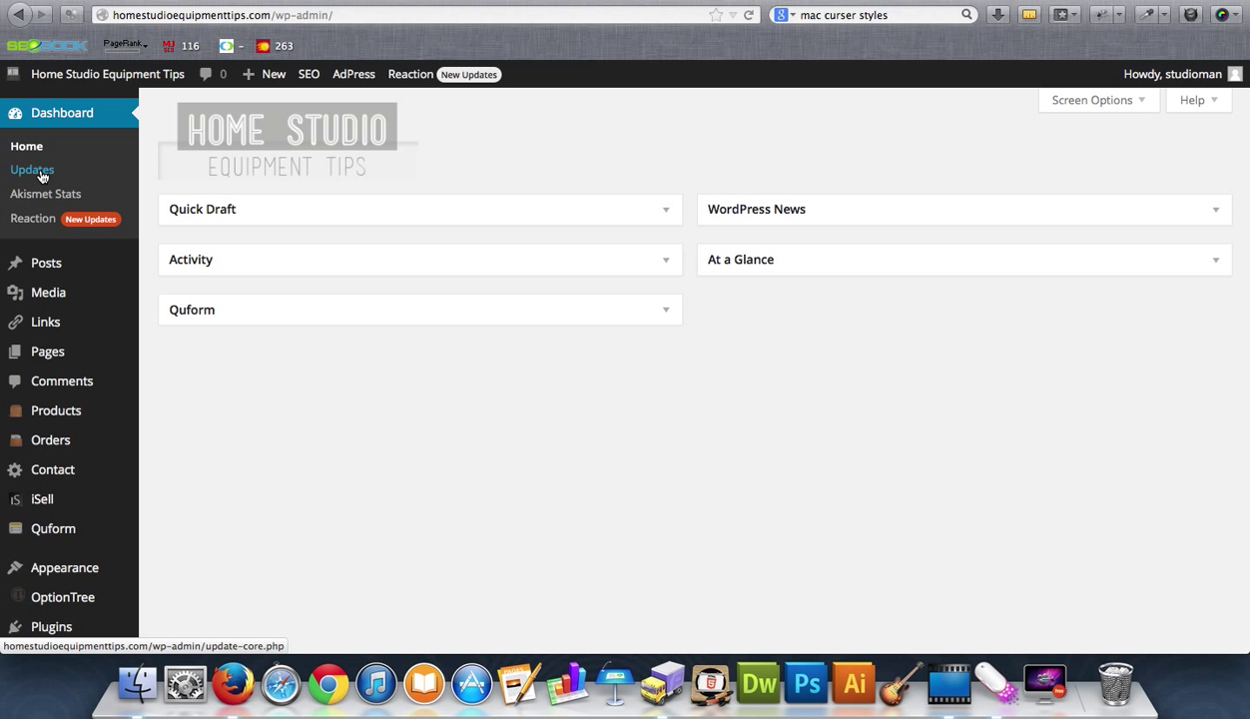
{"action": "mouse_move", "coordinate": [32, 217]}
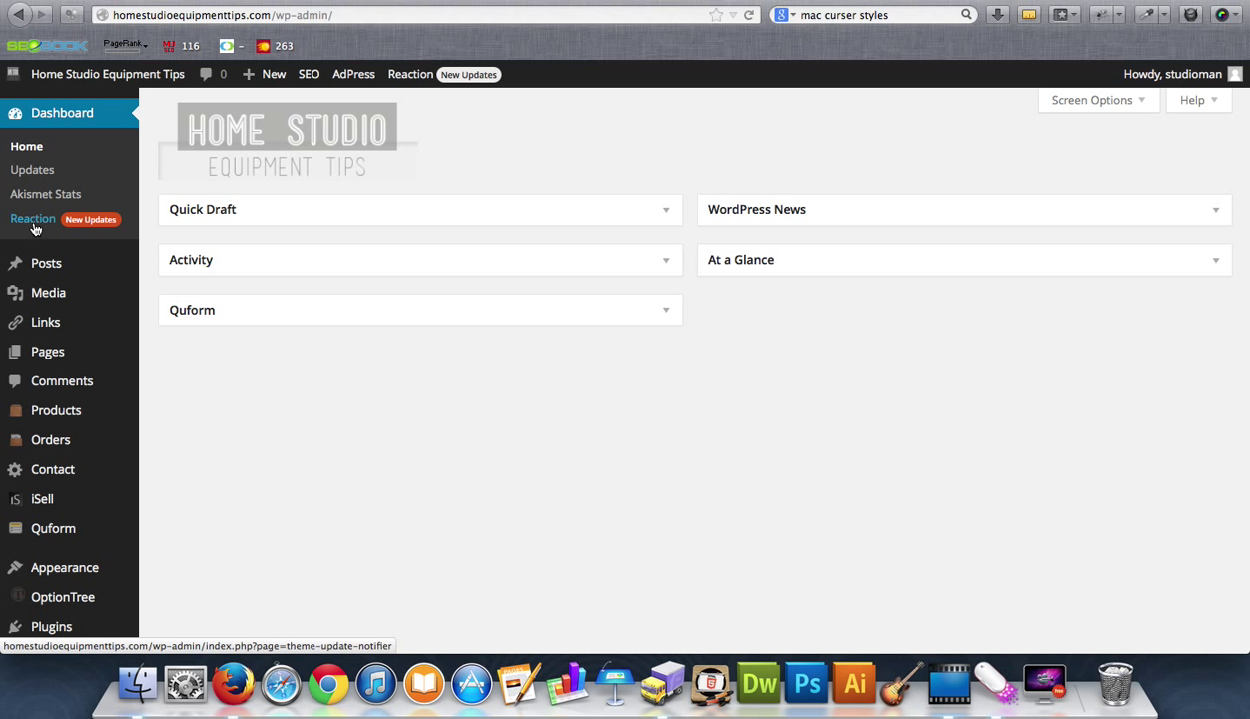
{"action": "mouse_move", "coordinate": [44, 194]}
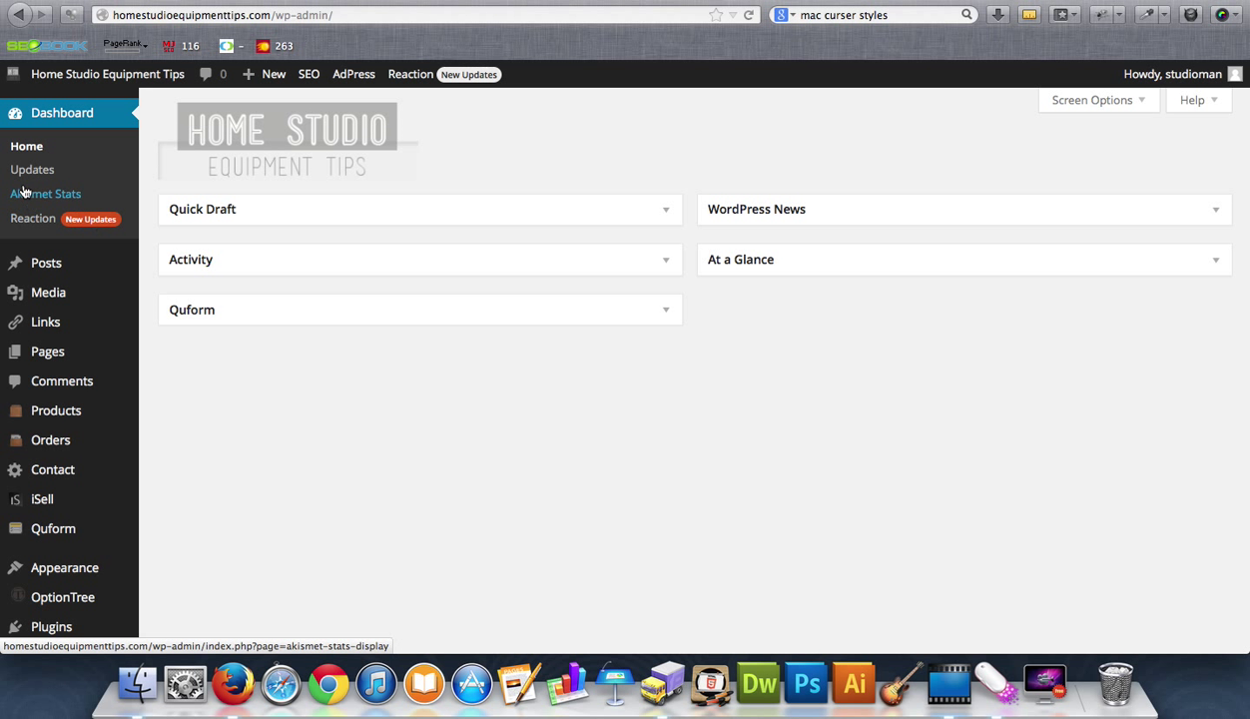
{"action": "mouse_move", "coordinate": [32, 170]}
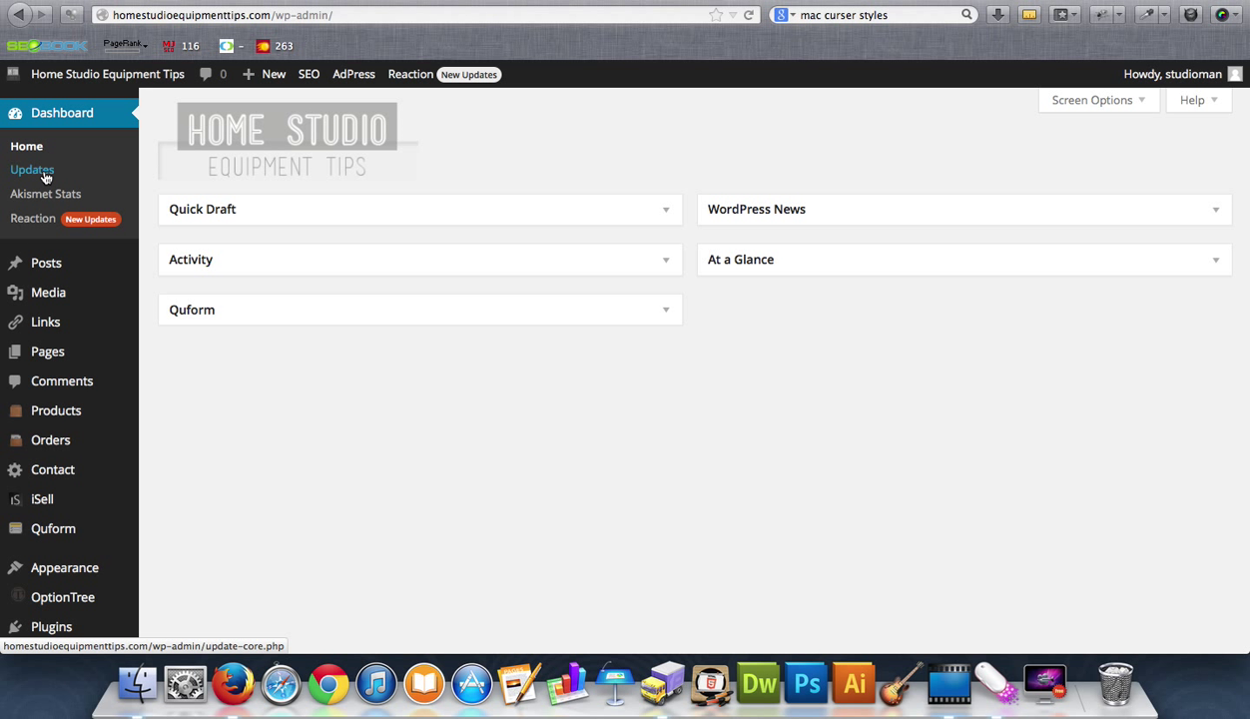
{"action": "mouse_move", "coordinate": [50, 441]}
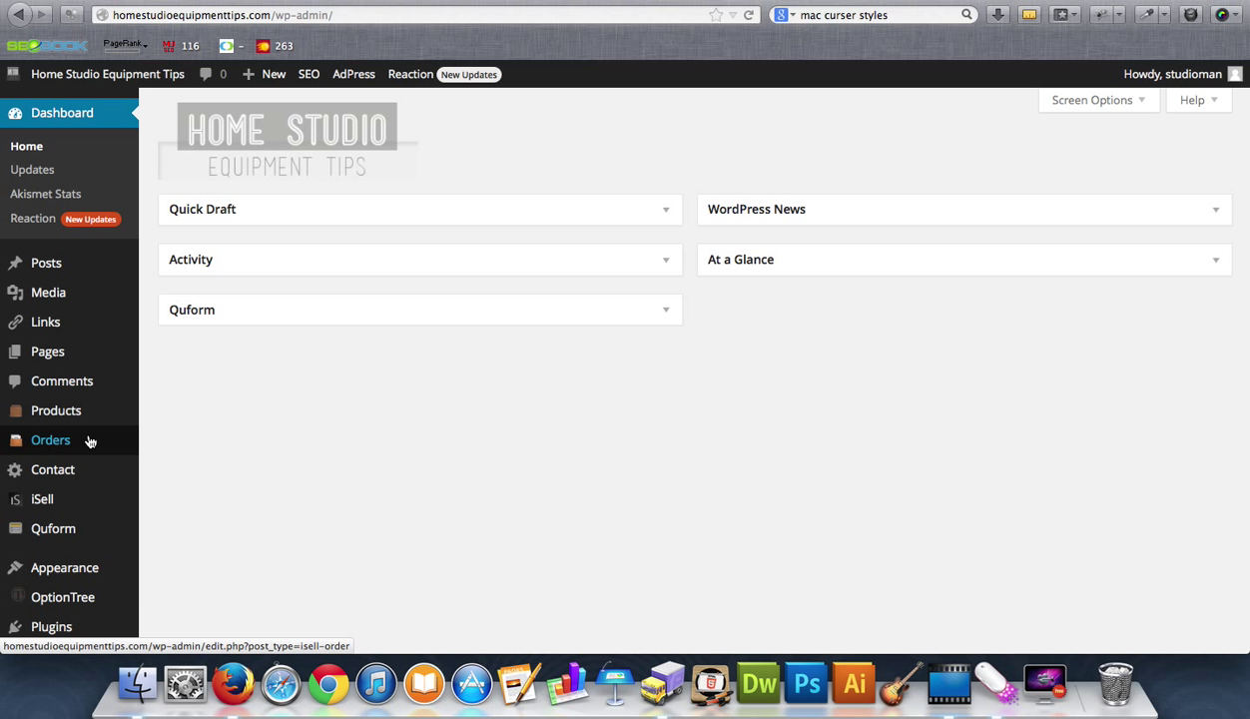
{"action": "mouse_move", "coordinate": [87, 192]}
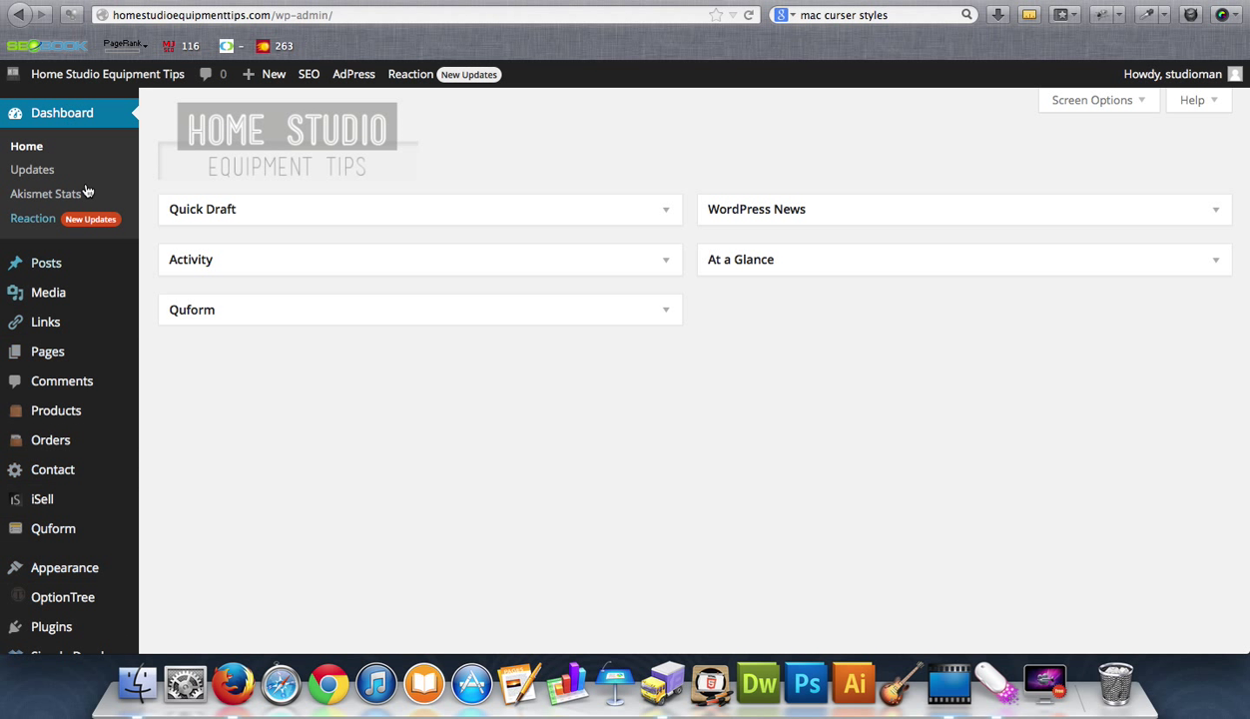
{"action": "mouse_move", "coordinate": [391, 575]}
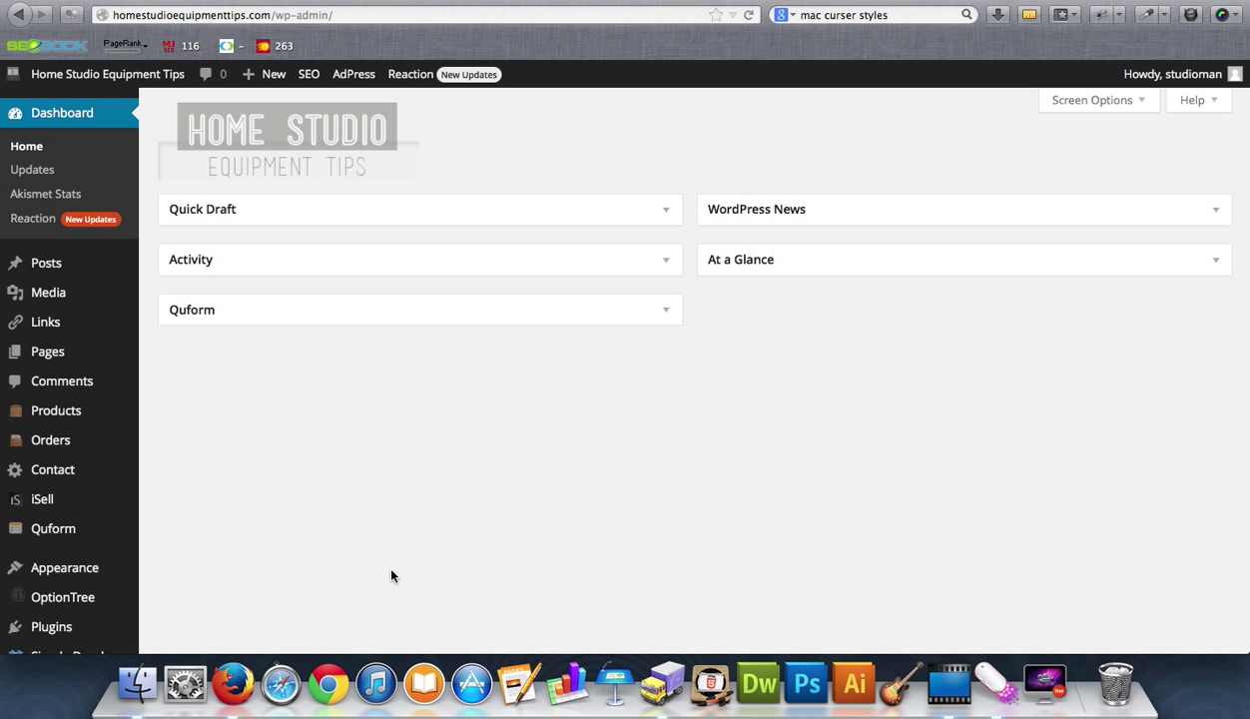
{"action": "mouse_move", "coordinate": [210, 148]}
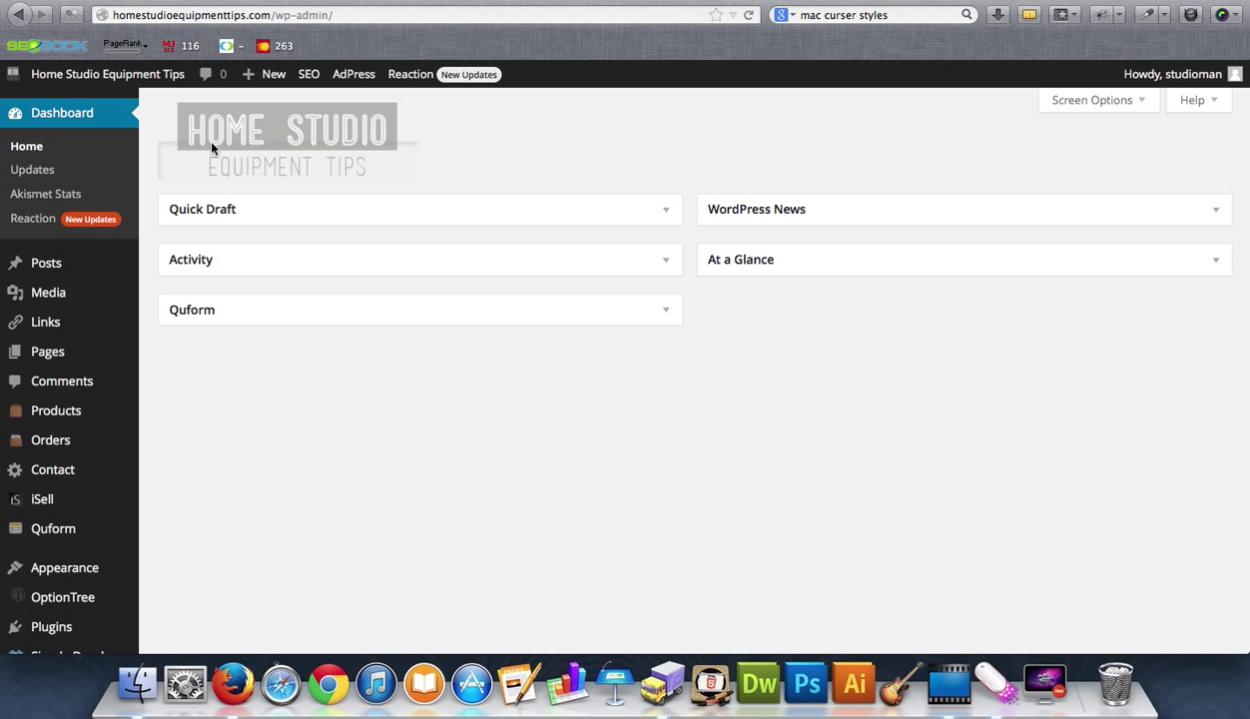
{"action": "mouse_move", "coordinate": [519, 167]}
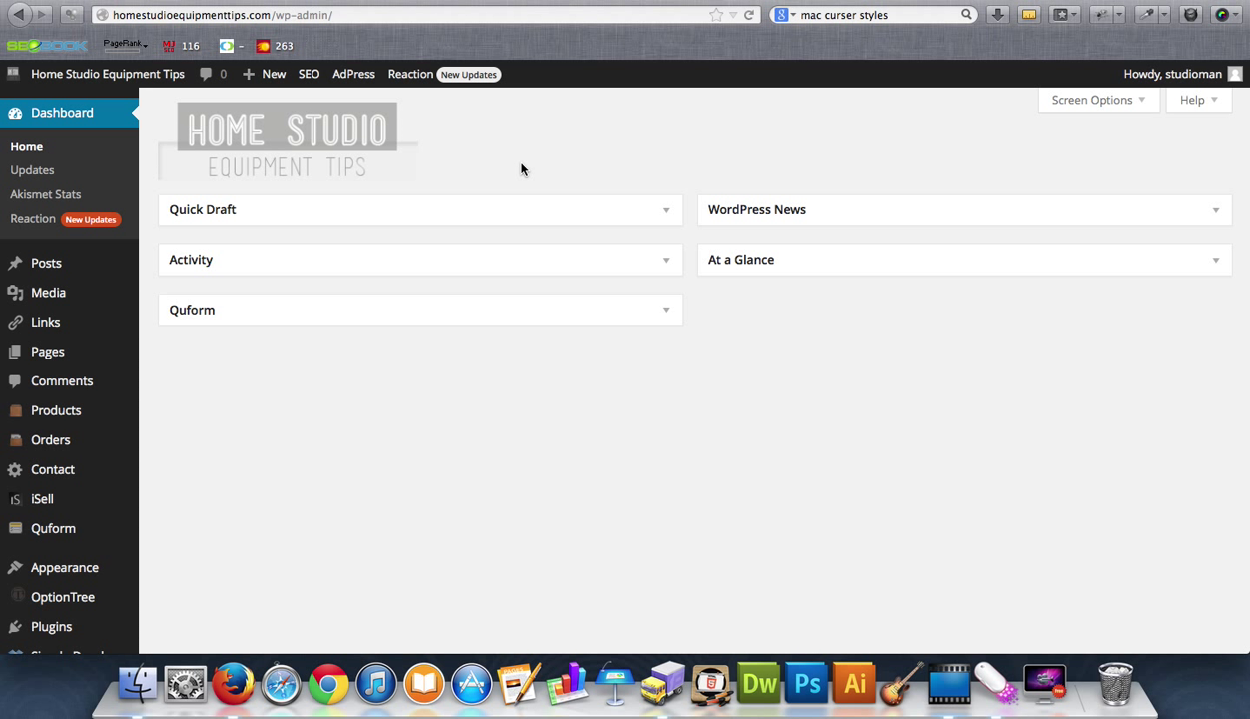
{"action": "mouse_move", "coordinate": [471, 188]}
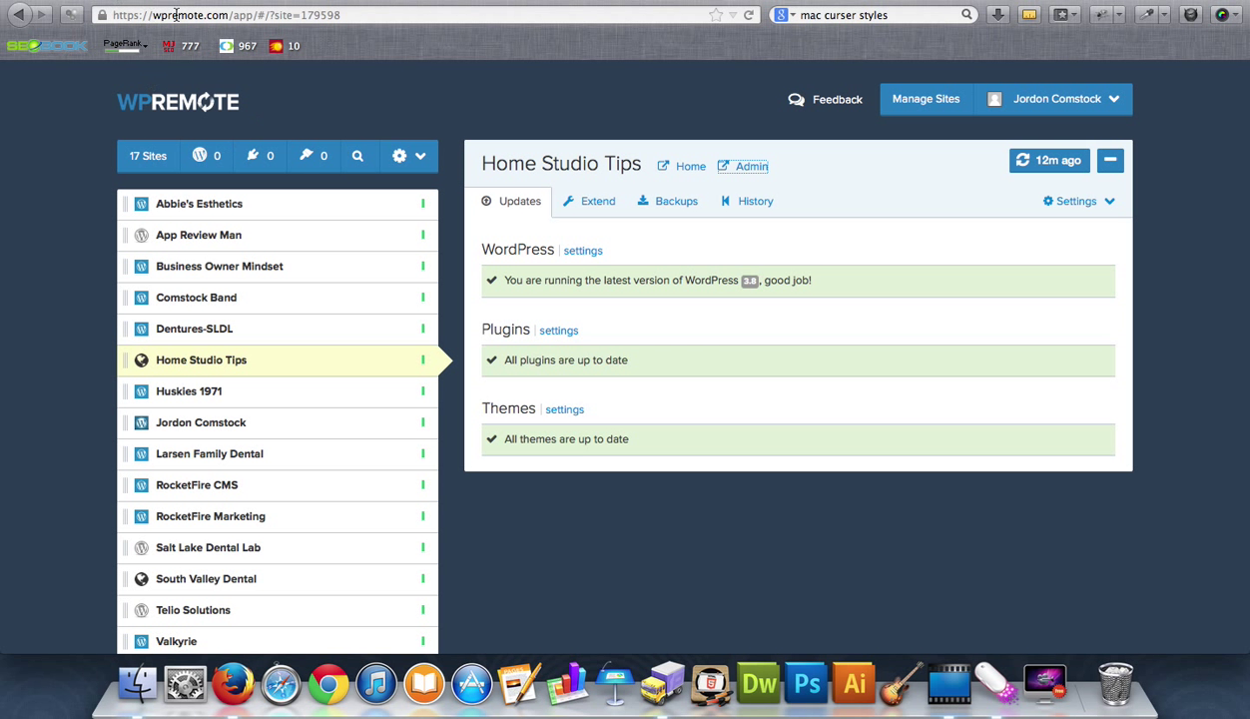
{"action": "mouse_move", "coordinate": [30, 383]}
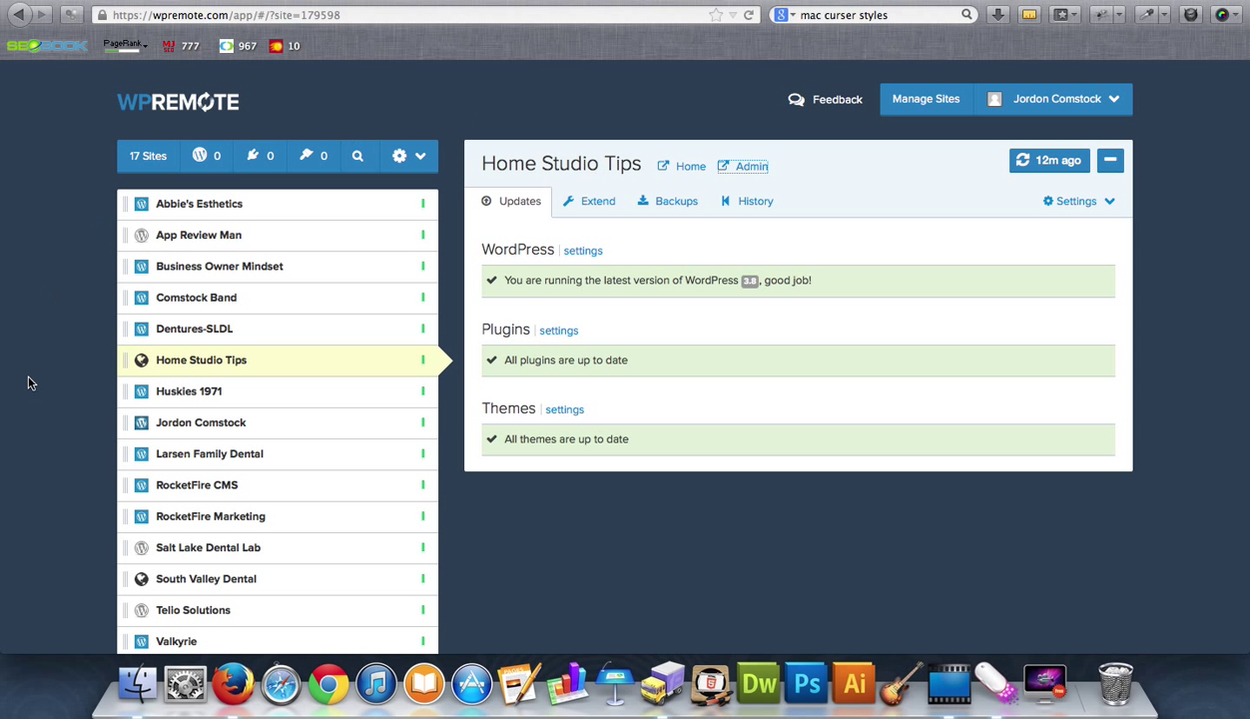
{"action": "scroll", "scroll_direction": "down", "scroll_amount": 3}
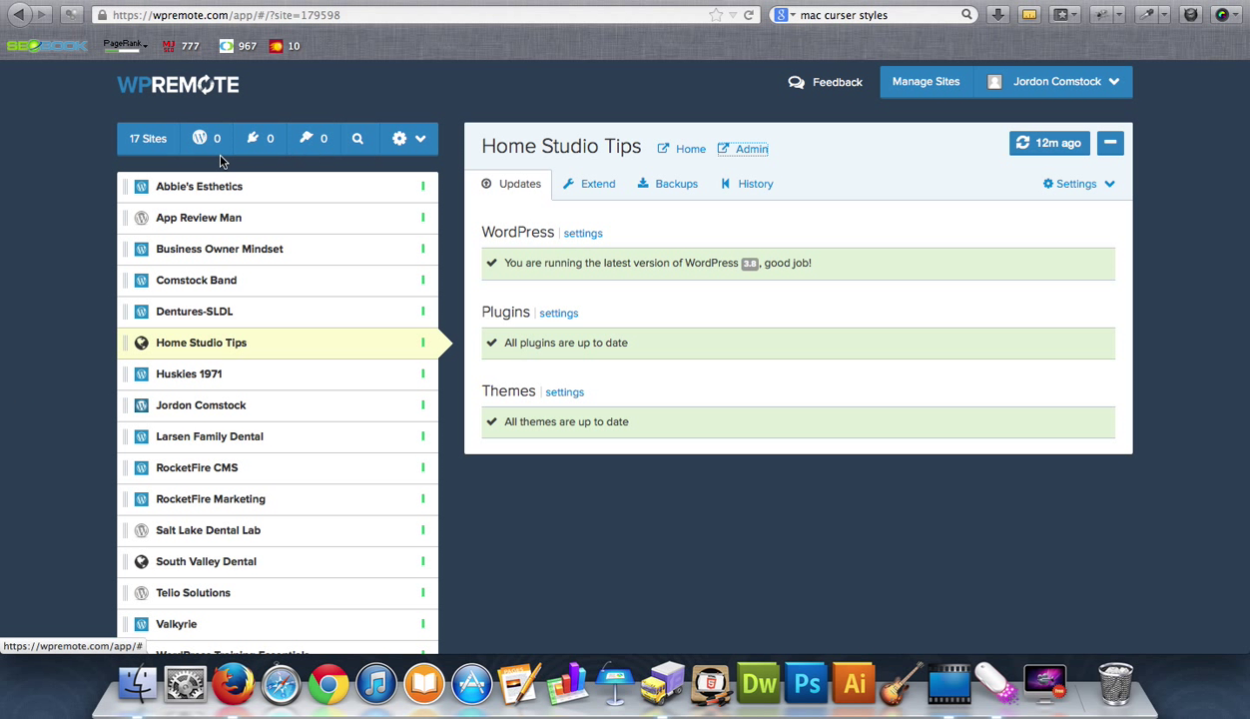
{"action": "mouse_move", "coordinate": [243, 197]}
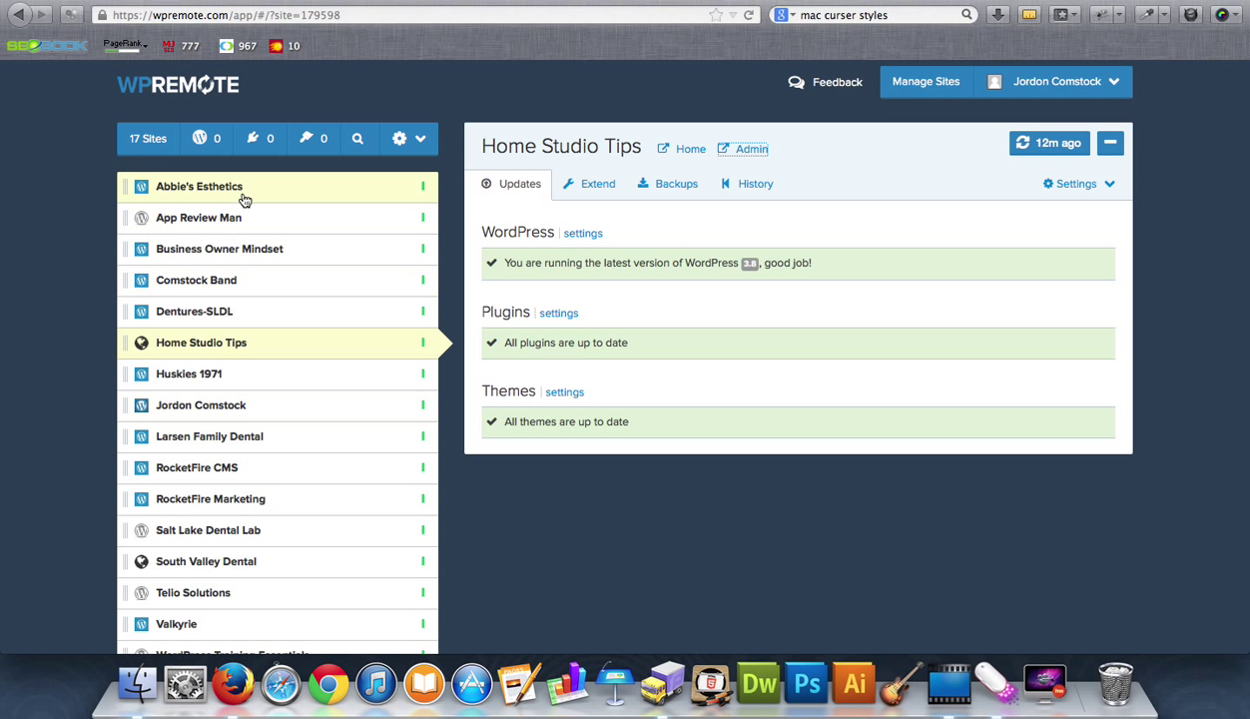
{"action": "mouse_move", "coordinate": [371, 199]}
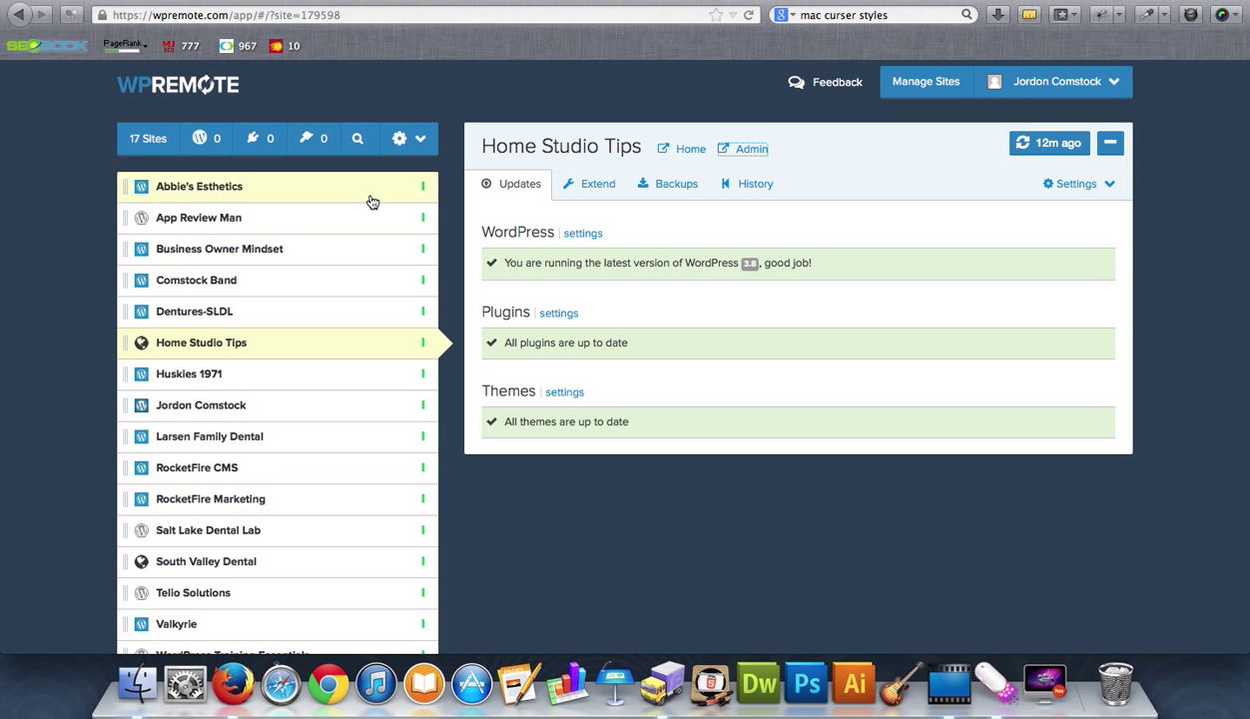
{"action": "mouse_move", "coordinate": [320, 4]}
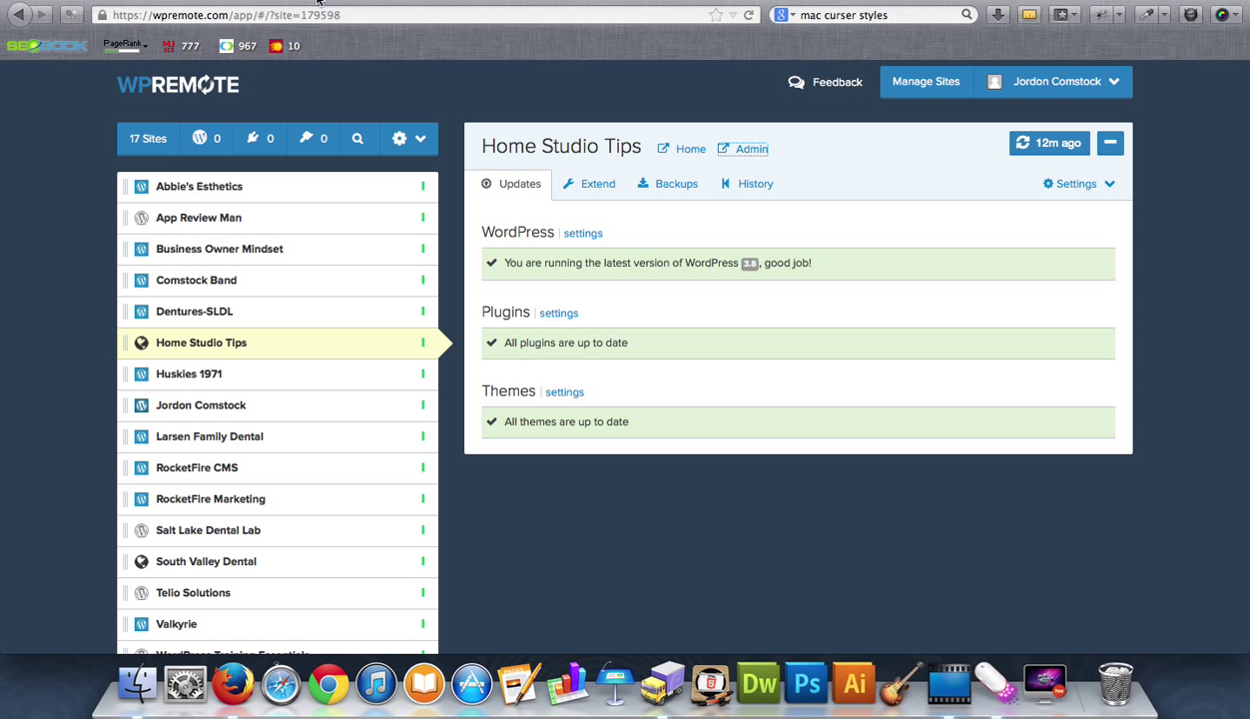
{"action": "left_click", "coordinate": [750, 148]}
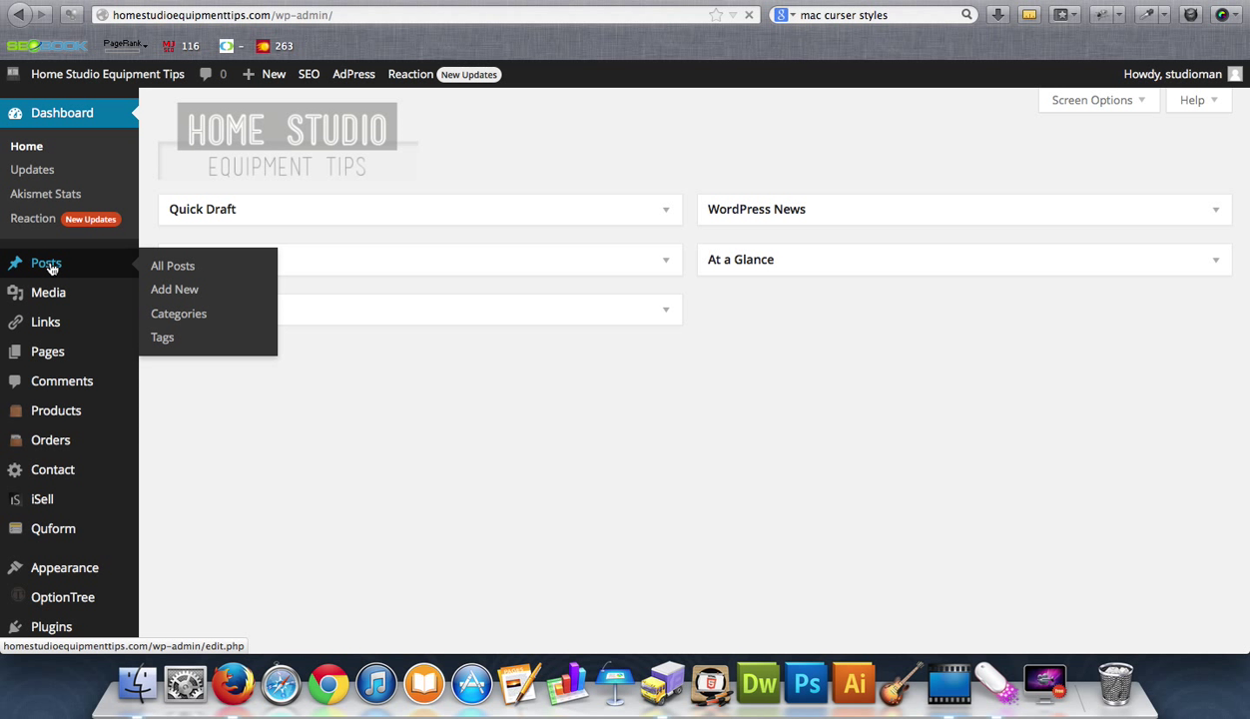
Step: List all 43 posts, scroll through them, and start a new post
{"action": "left_click", "coordinate": [171, 265]}
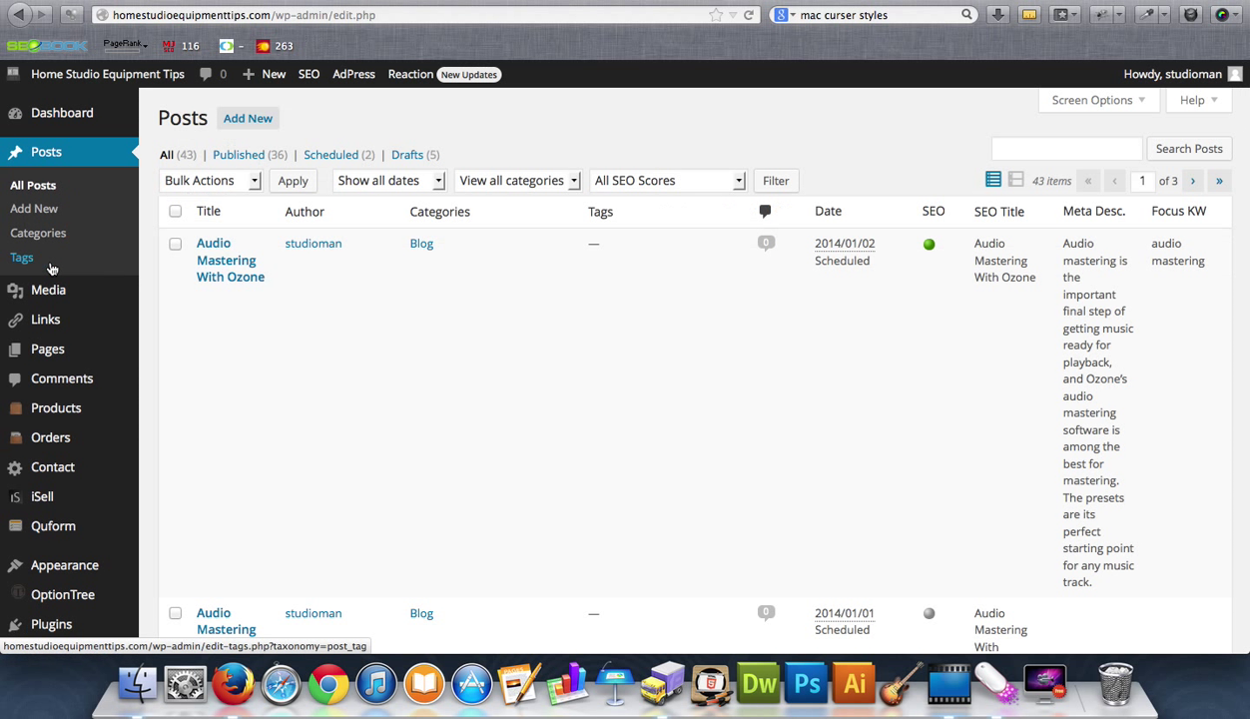
{"action": "scroll", "scroll_direction": "down", "scroll_amount": 3}
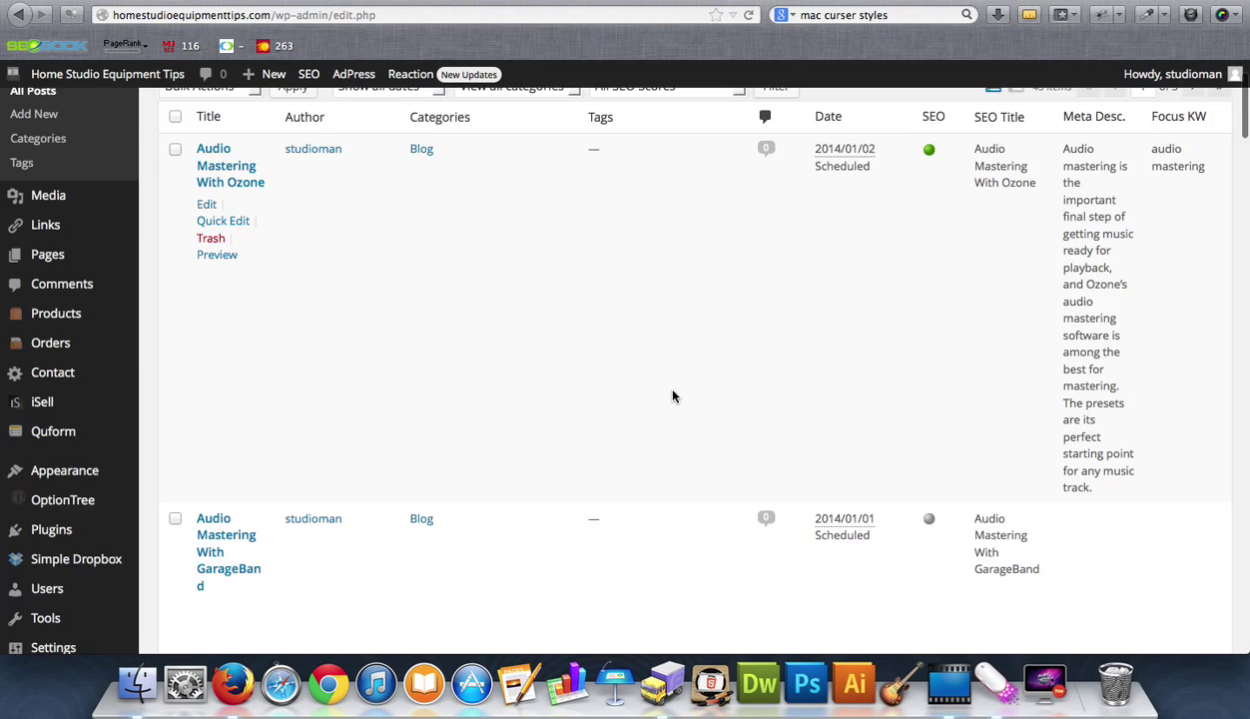
{"action": "scroll", "scroll_direction": "down", "scroll_amount": 3}
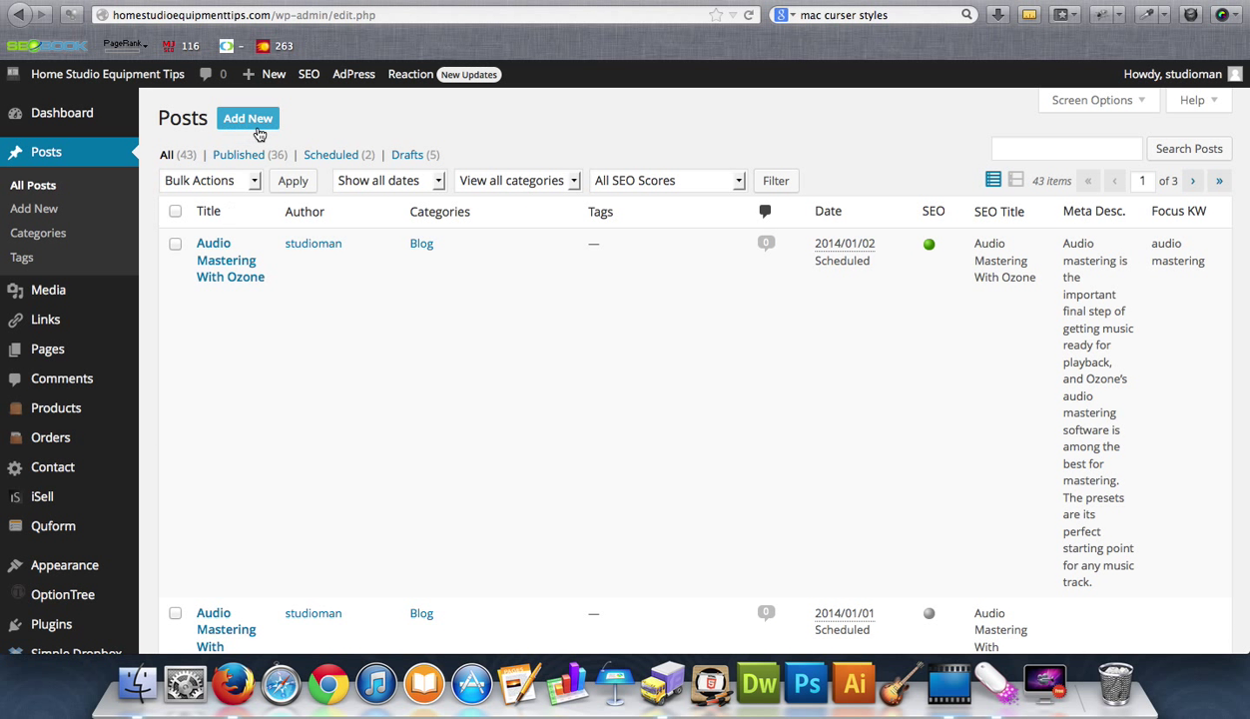
{"action": "left_click", "coordinate": [247, 118]}
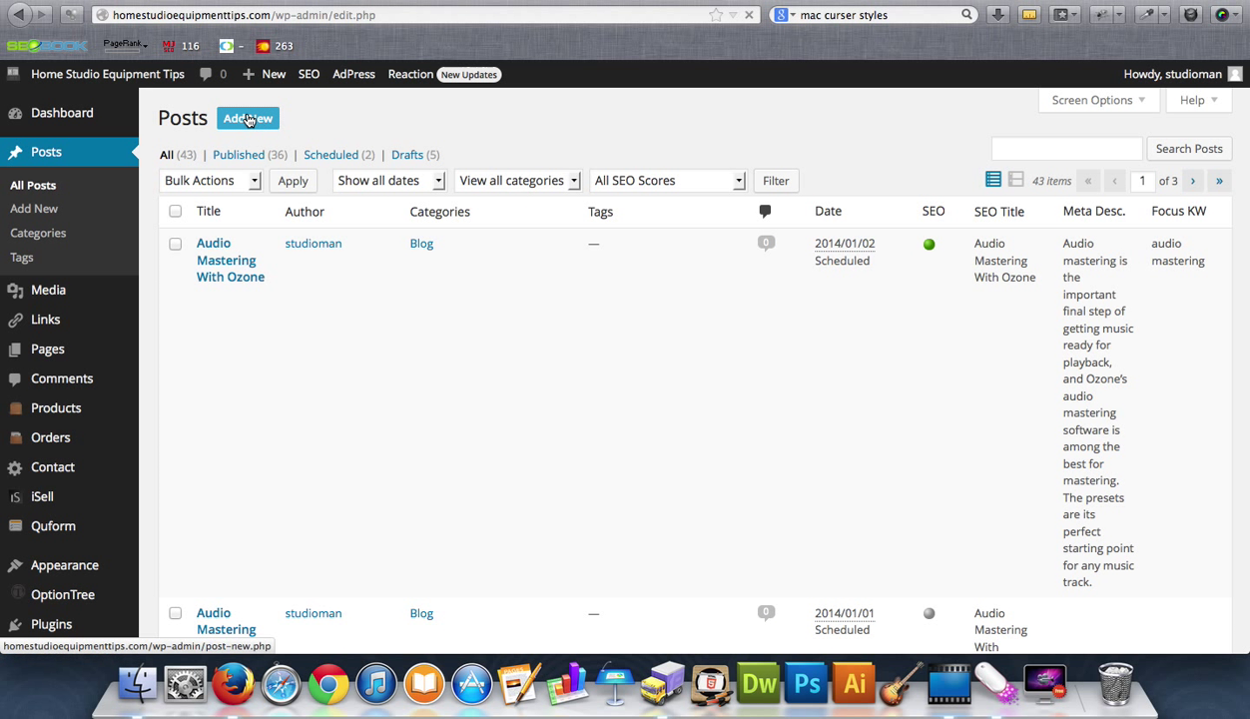
Step: Bring up a blank Add New Post editor in Draft status and look over its panels
{"action": "left_click", "coordinate": [247, 118]}
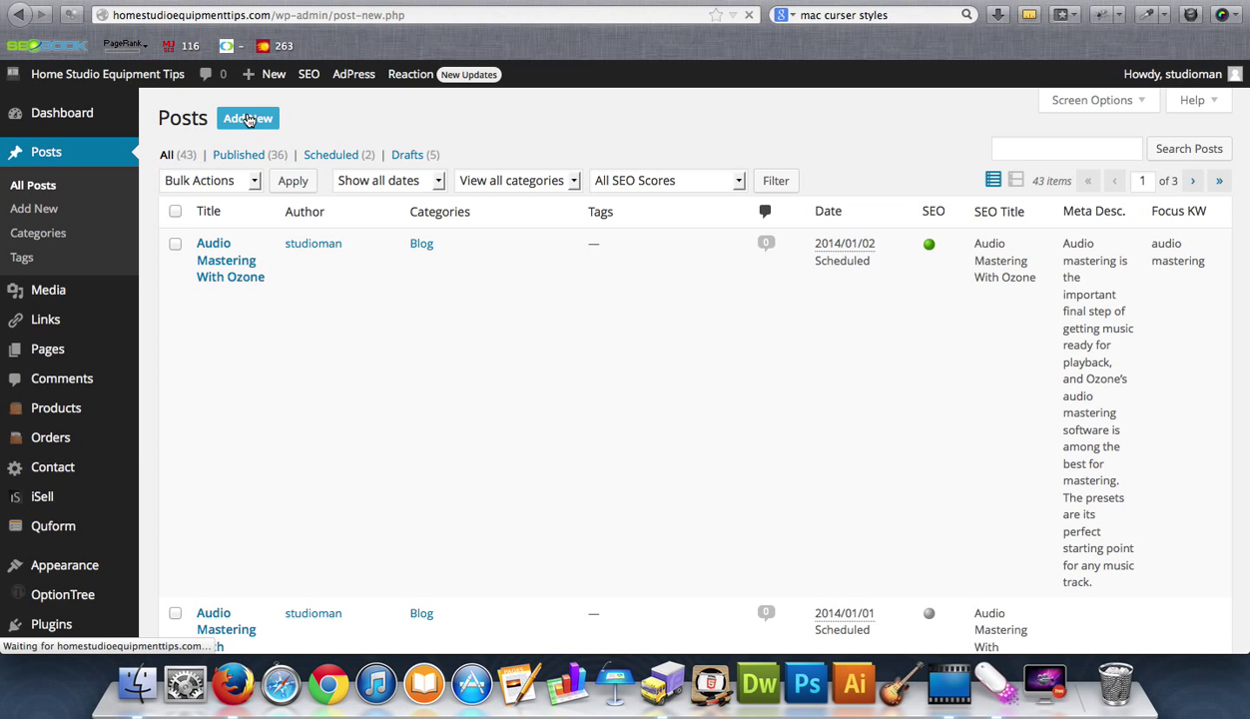
{"action": "left_click", "coordinate": [248, 118]}
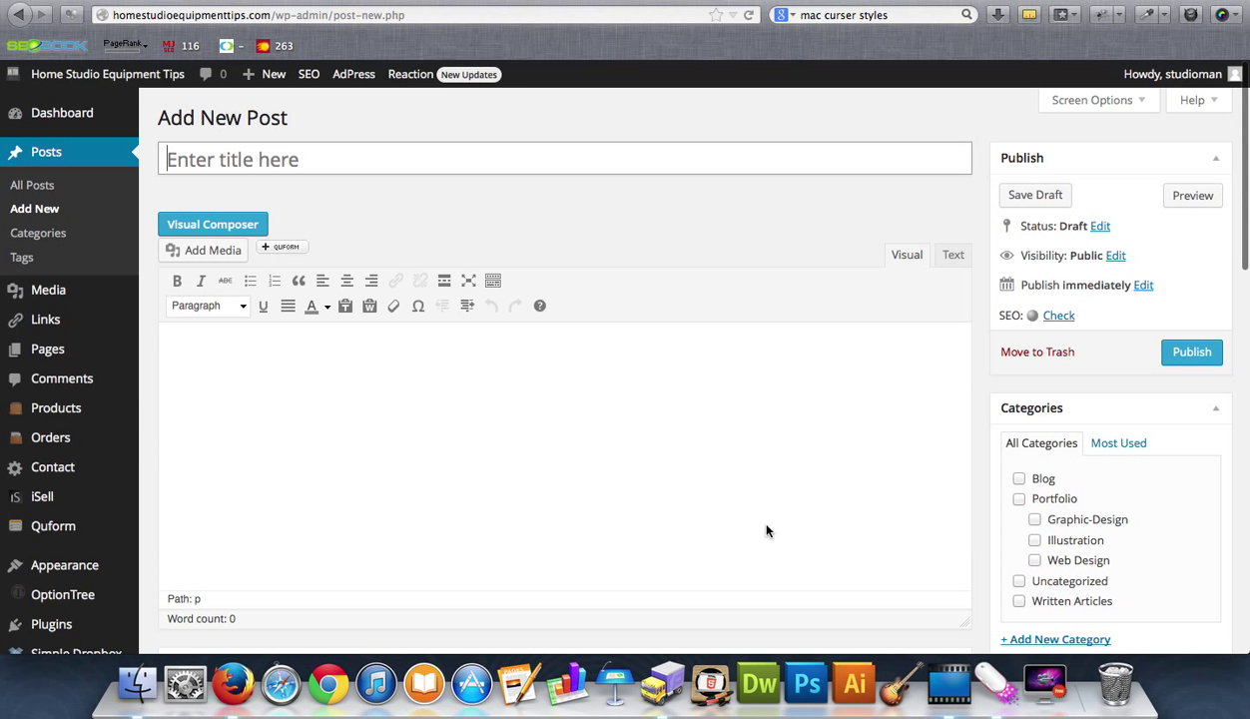
{"action": "scroll", "scroll_direction": "down", "scroll_amount": 3}
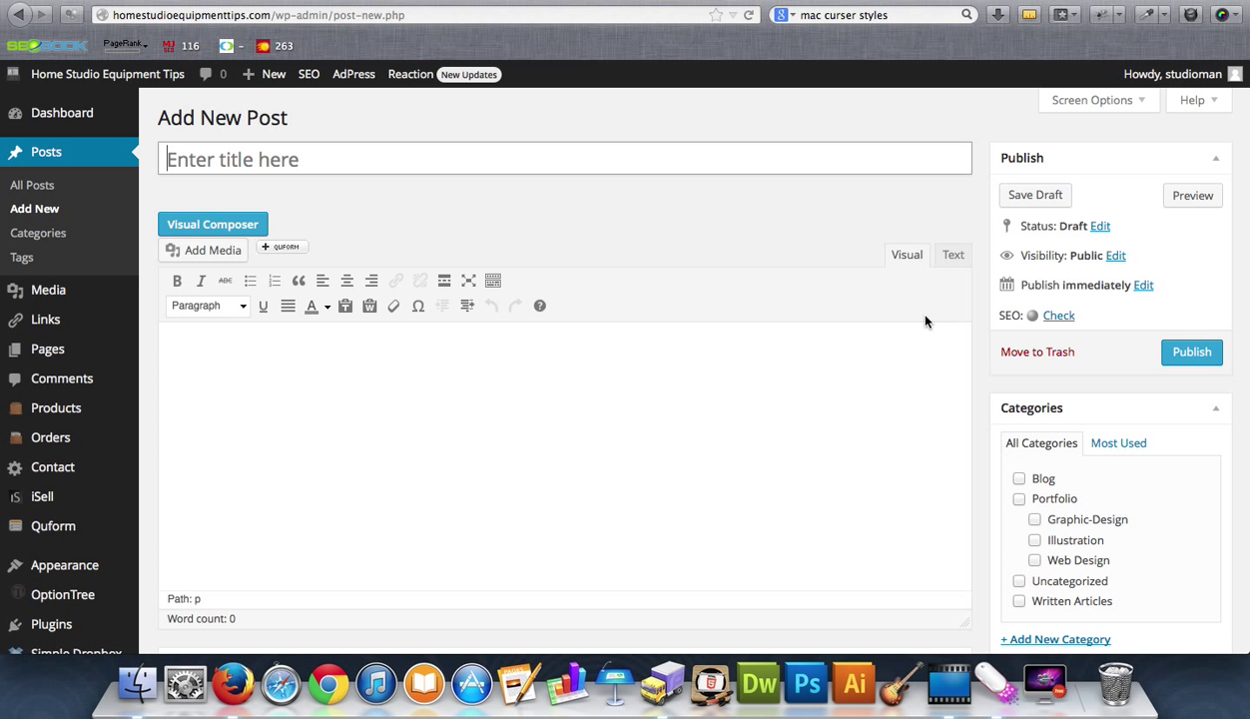
{"action": "mouse_move", "coordinate": [1206, 229]}
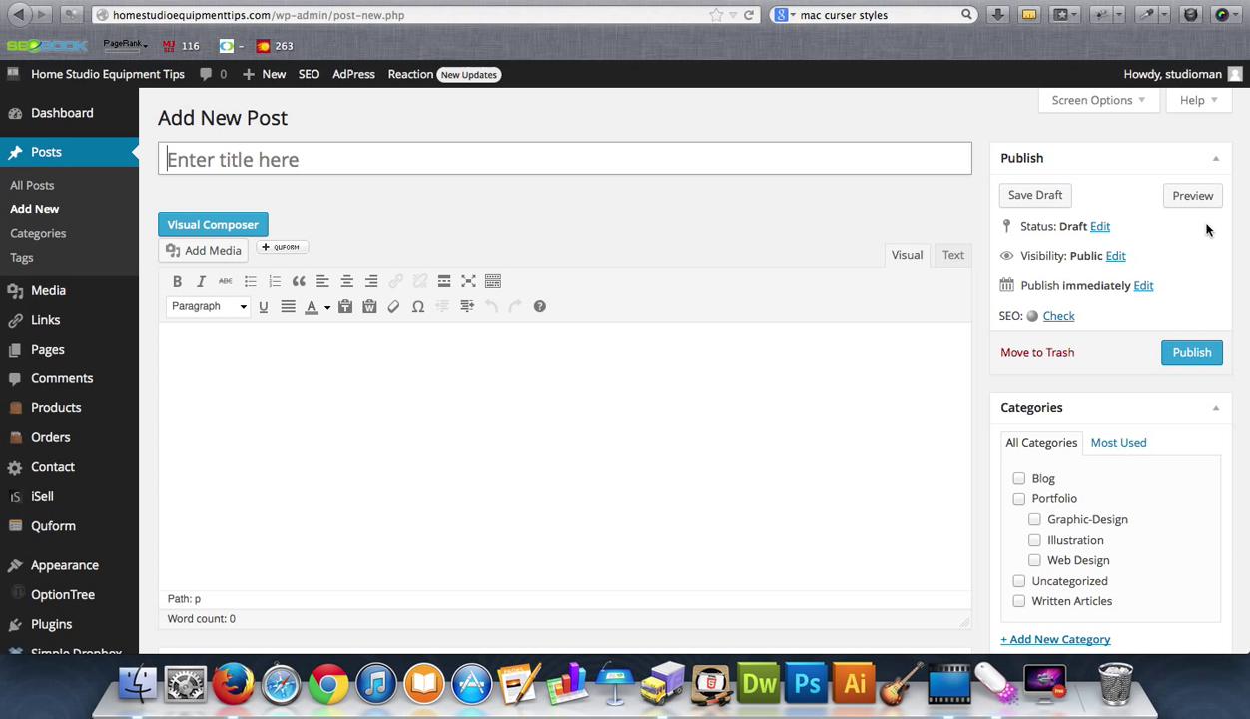
{"action": "mouse_move", "coordinate": [28, 96]}
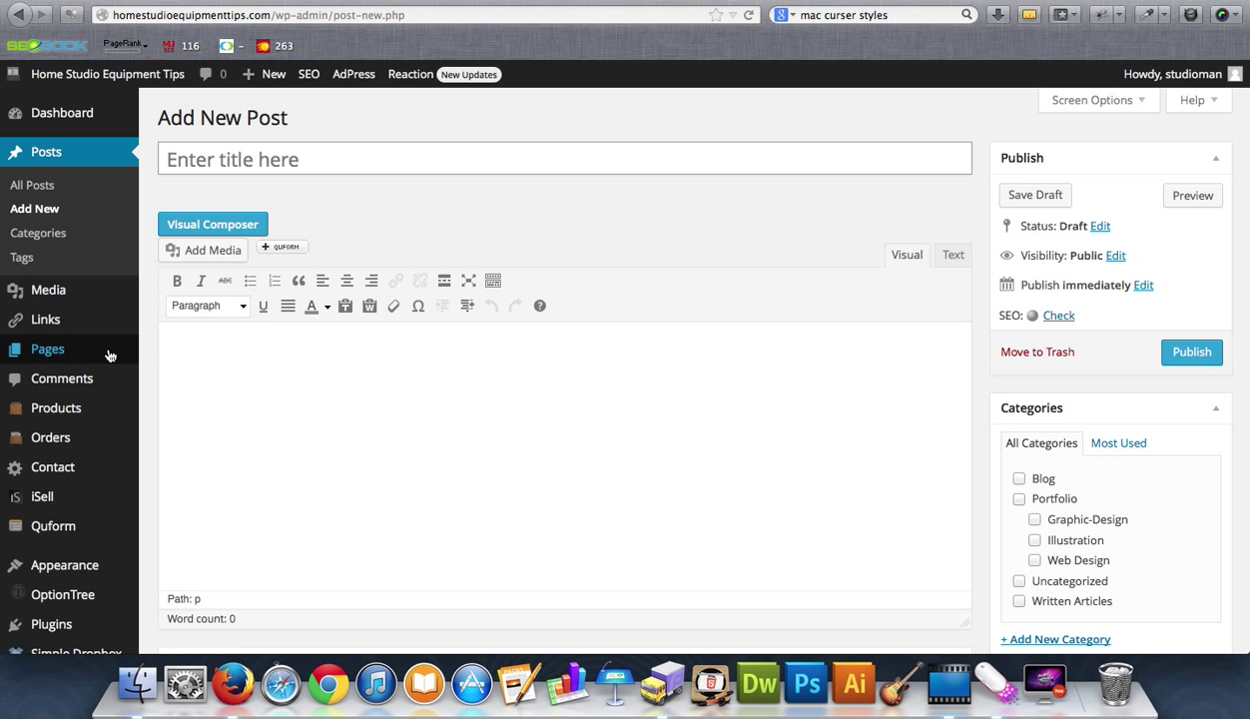
{"action": "mouse_move", "coordinate": [48, 289]}
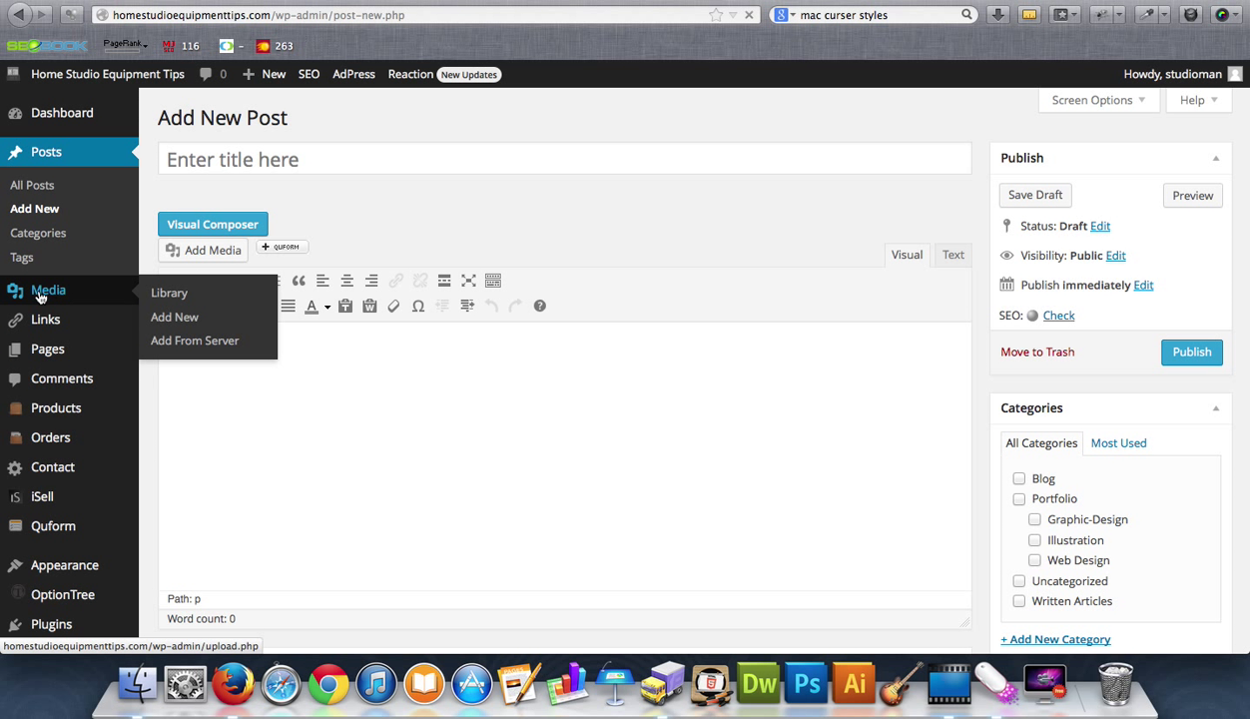
Step: Browse the Media Library, then go to the Upload New Media page
{"action": "left_click", "coordinate": [168, 291]}
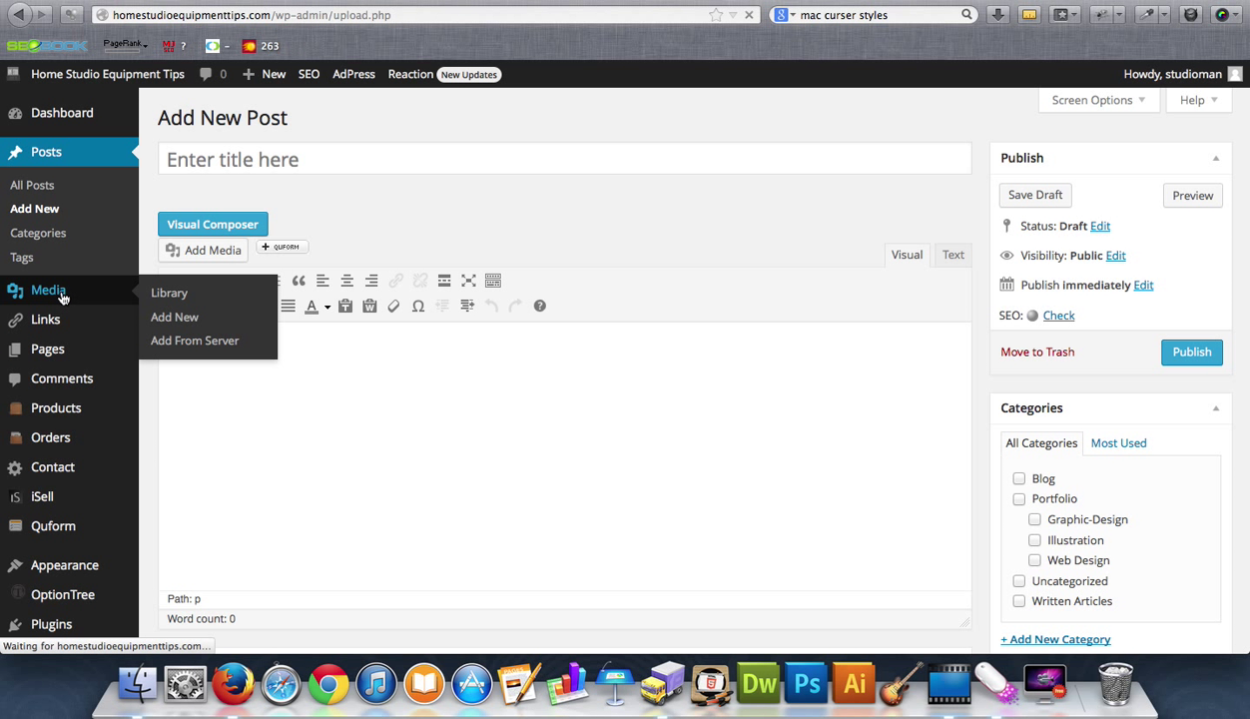
{"action": "left_click", "coordinate": [167, 292]}
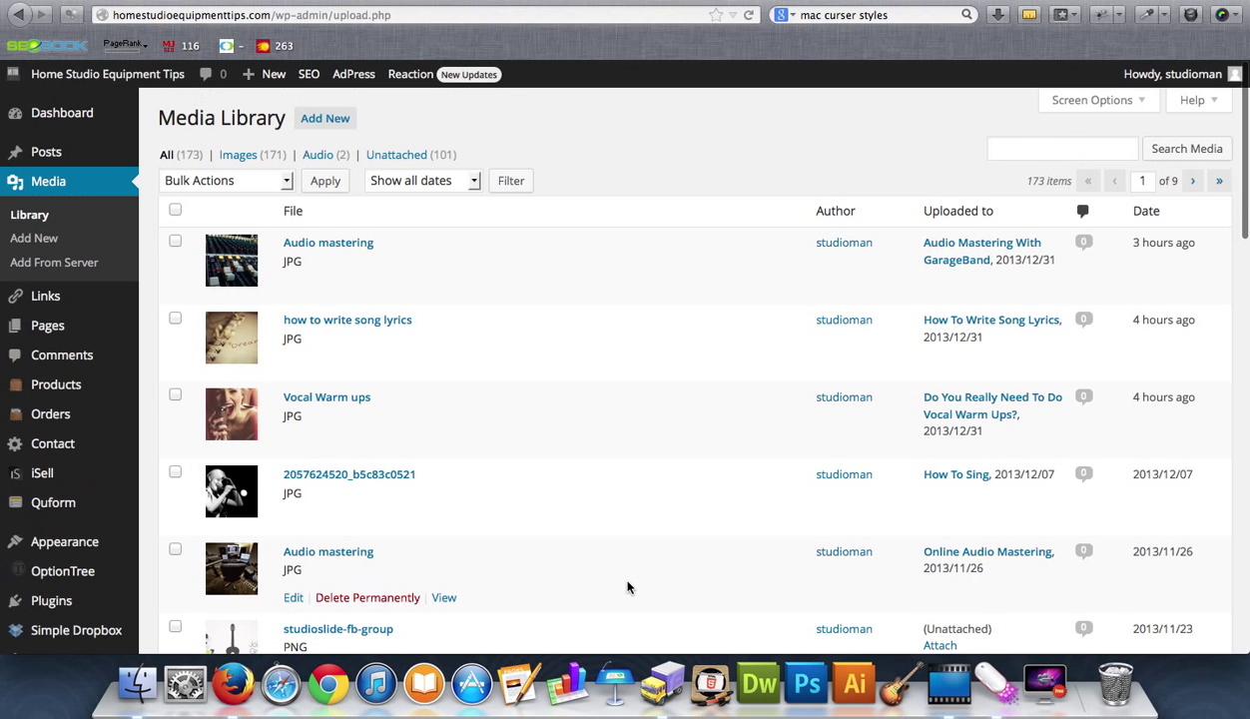
{"action": "mouse_move", "coordinate": [311, 308]}
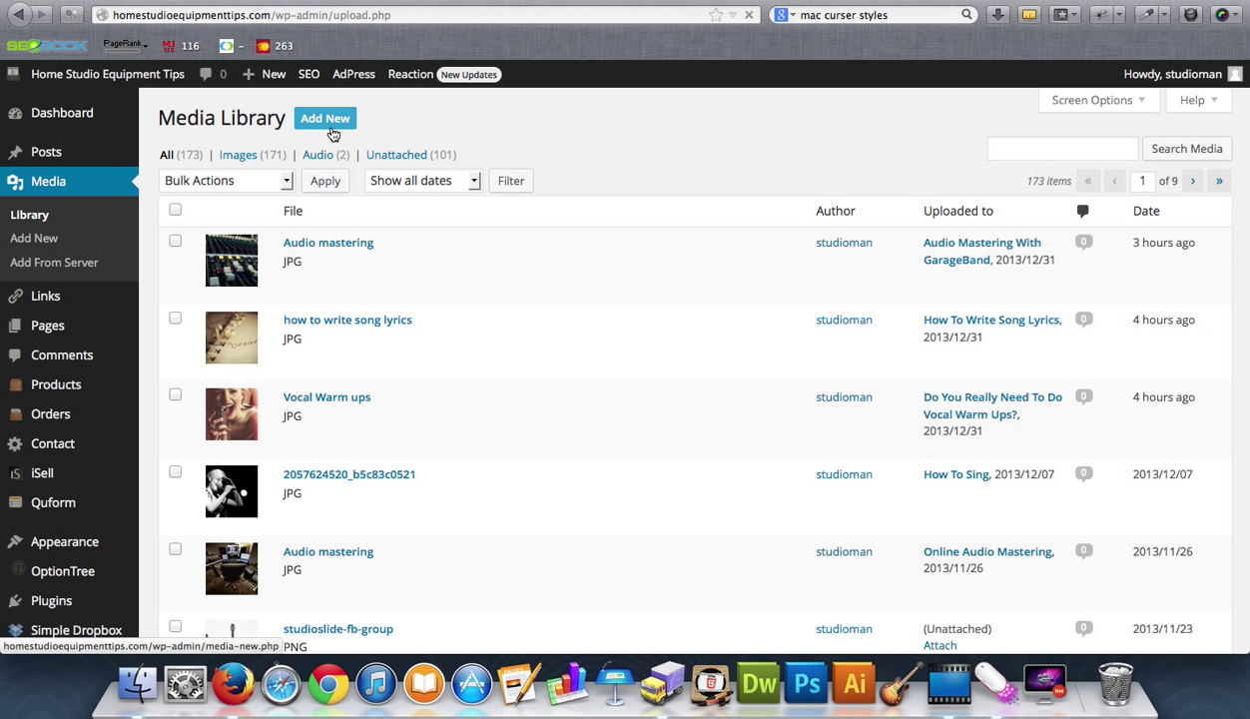
{"action": "left_click", "coordinate": [323, 118]}
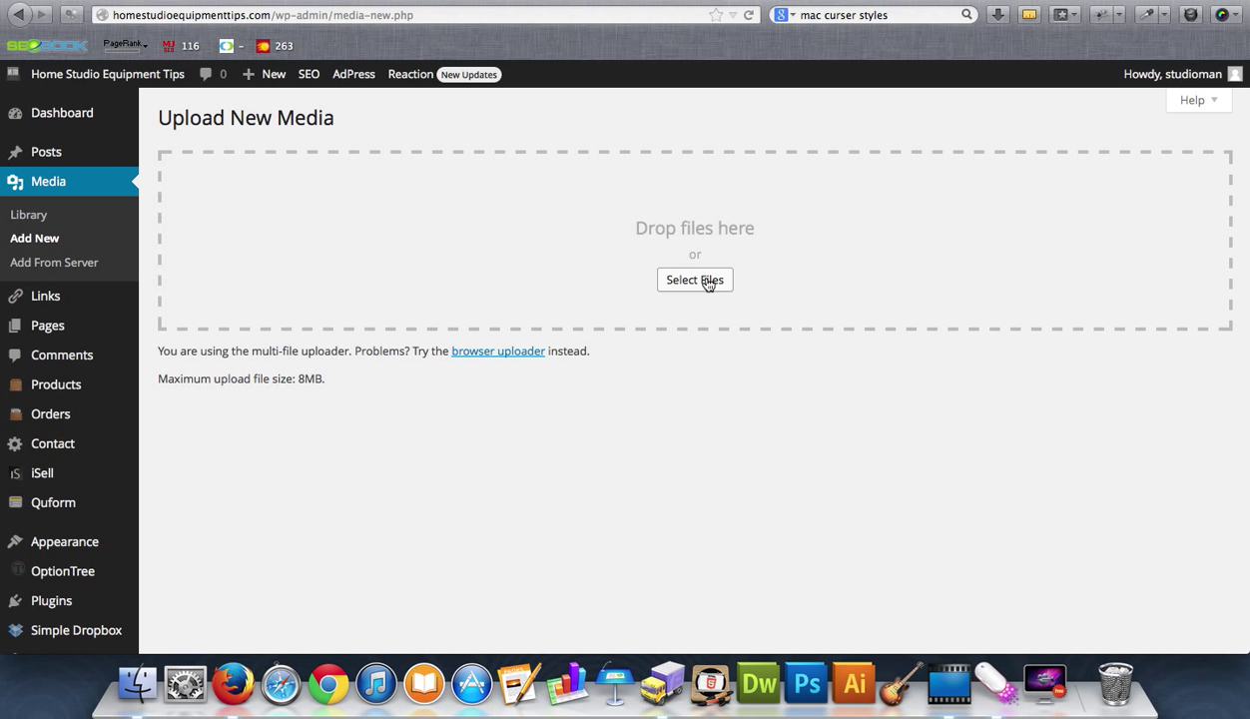
{"action": "mouse_move", "coordinate": [517, 278]}
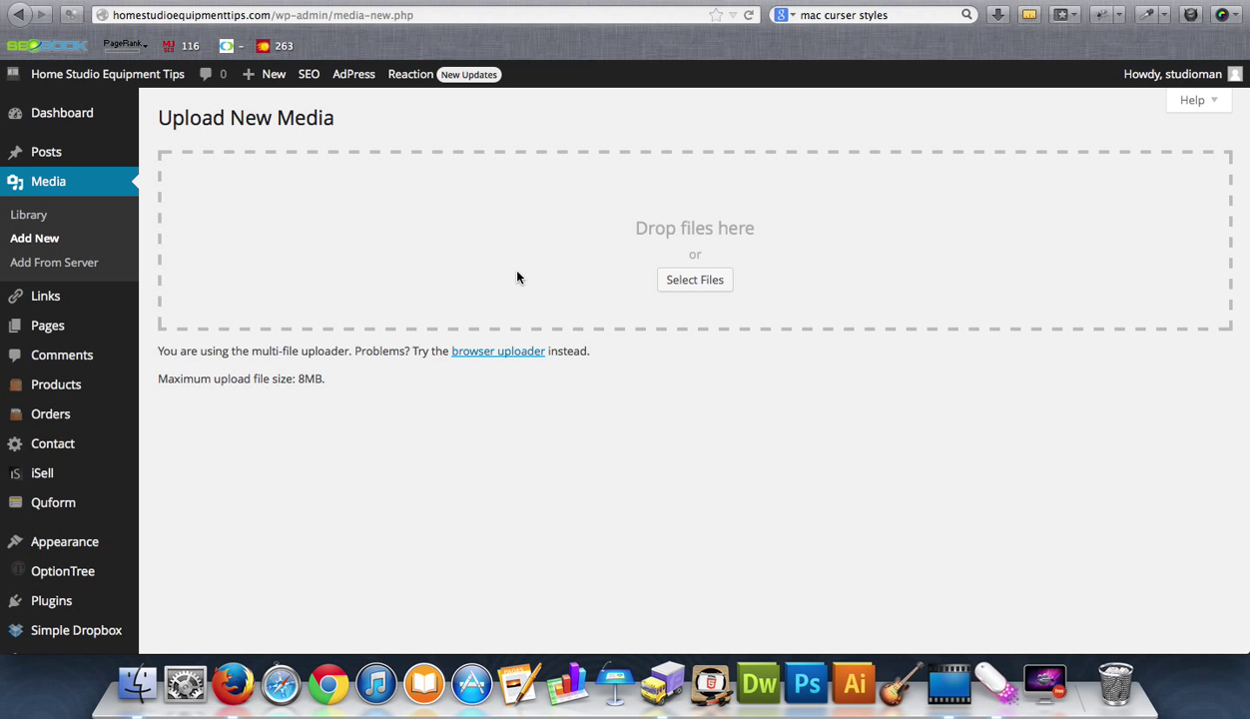
{"action": "mouse_move", "coordinate": [619, 286]}
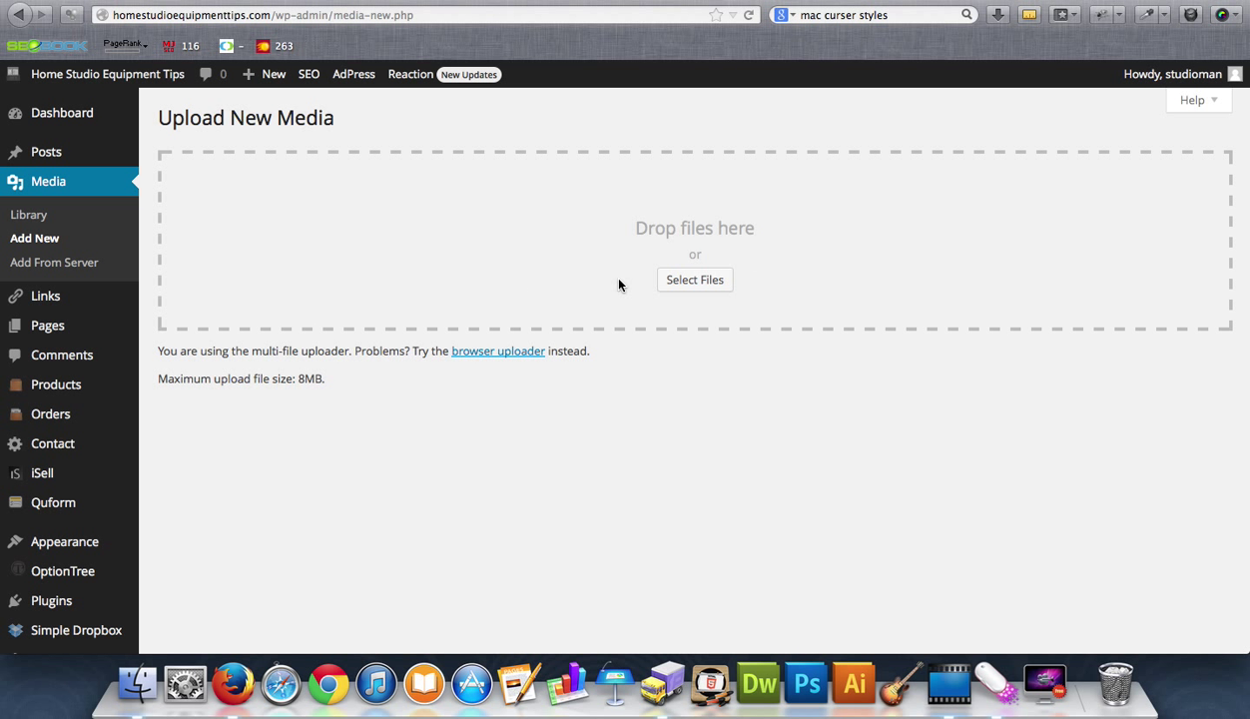
{"action": "mouse_move", "coordinate": [70, 243]}
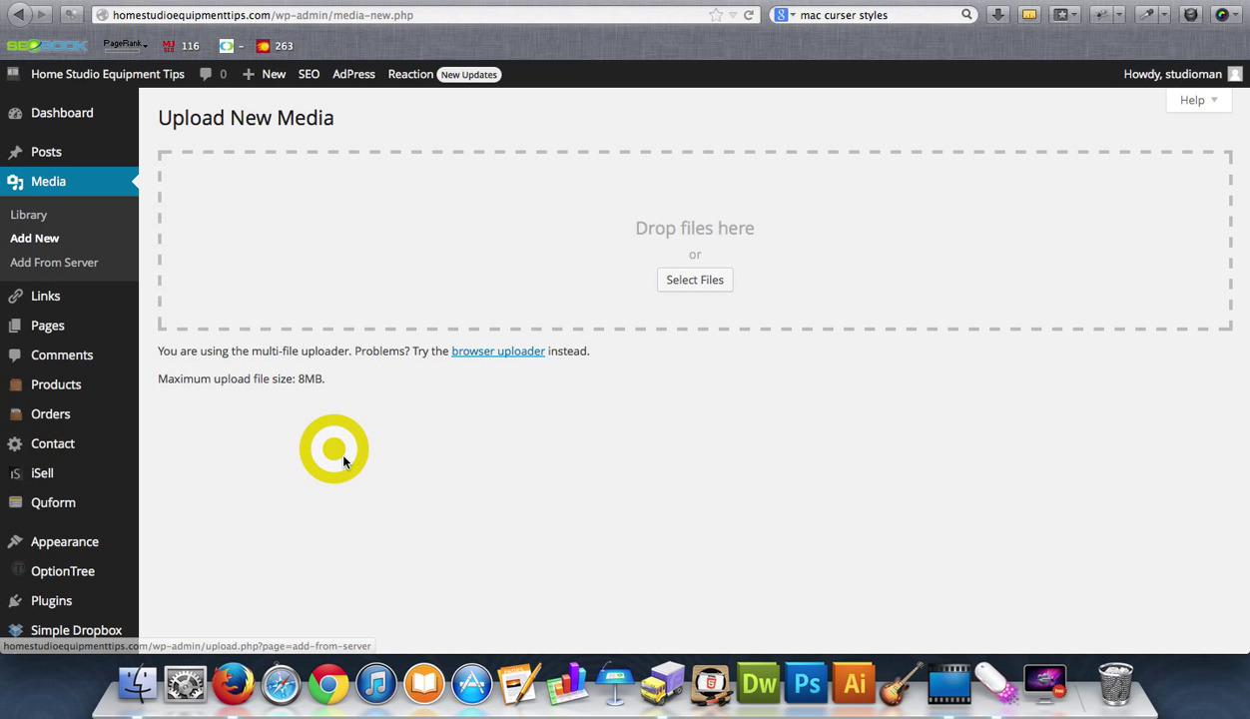
{"action": "mouse_move", "coordinate": [355, 469]}
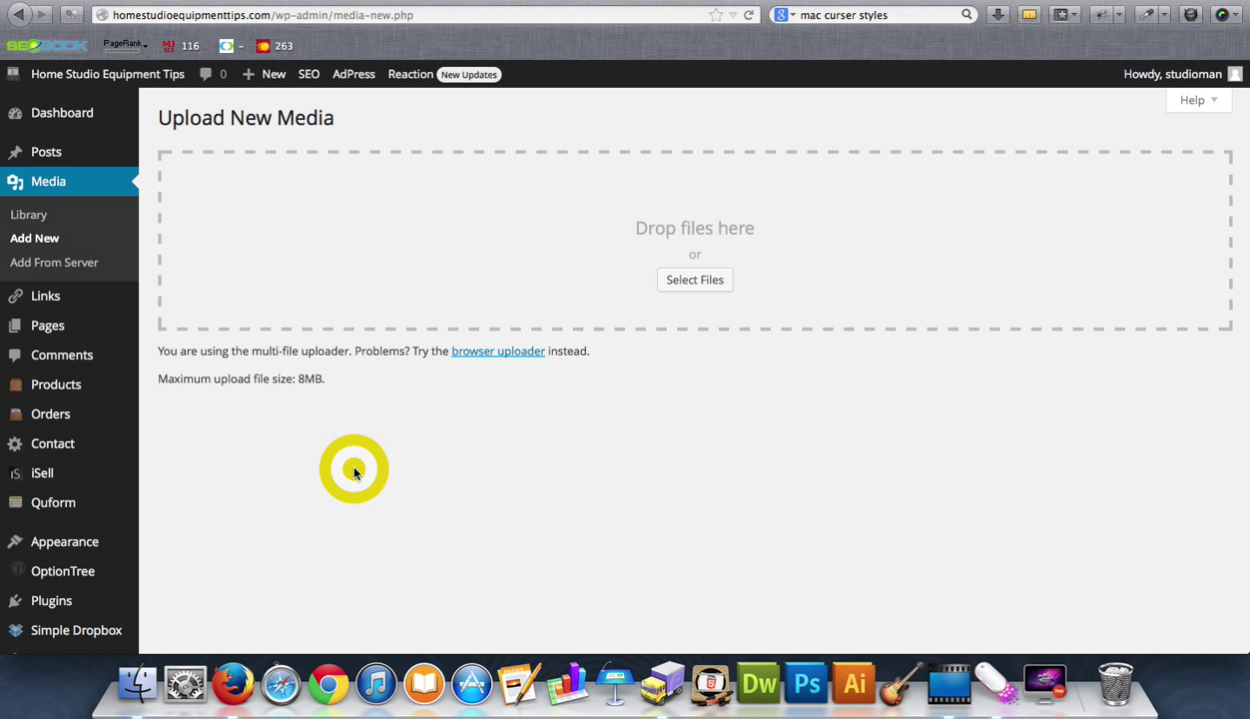
{"action": "mouse_move", "coordinate": [48, 180]}
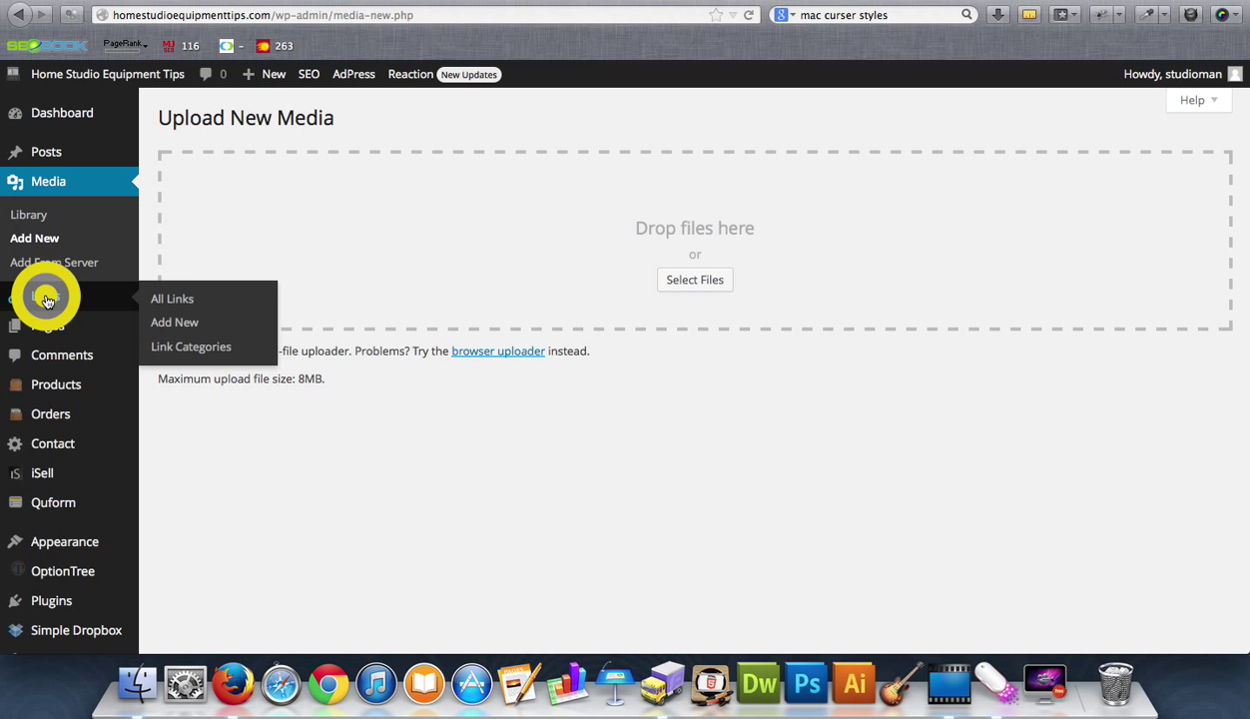
Step: Bring up the Links manager from the admin sidebar
{"action": "left_click", "coordinate": [44, 295]}
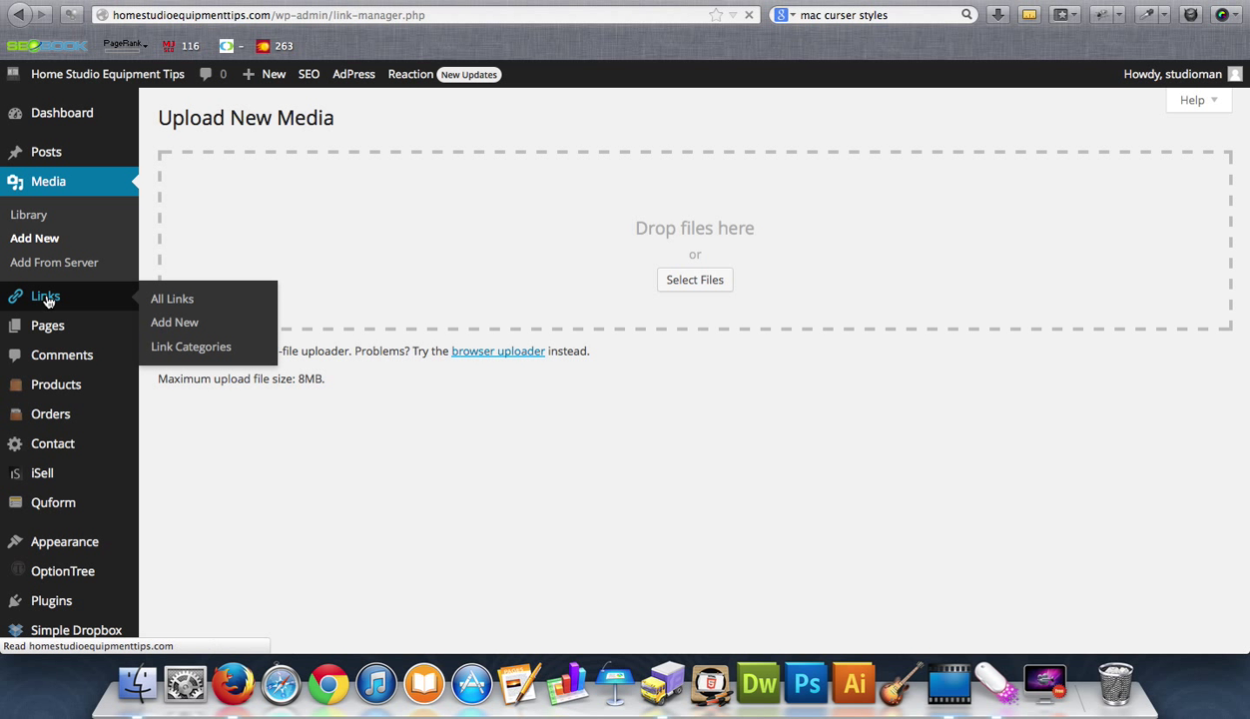
Step: Scroll through the blogroll Links list, then list all 19 site pages
{"action": "left_click", "coordinate": [172, 297]}
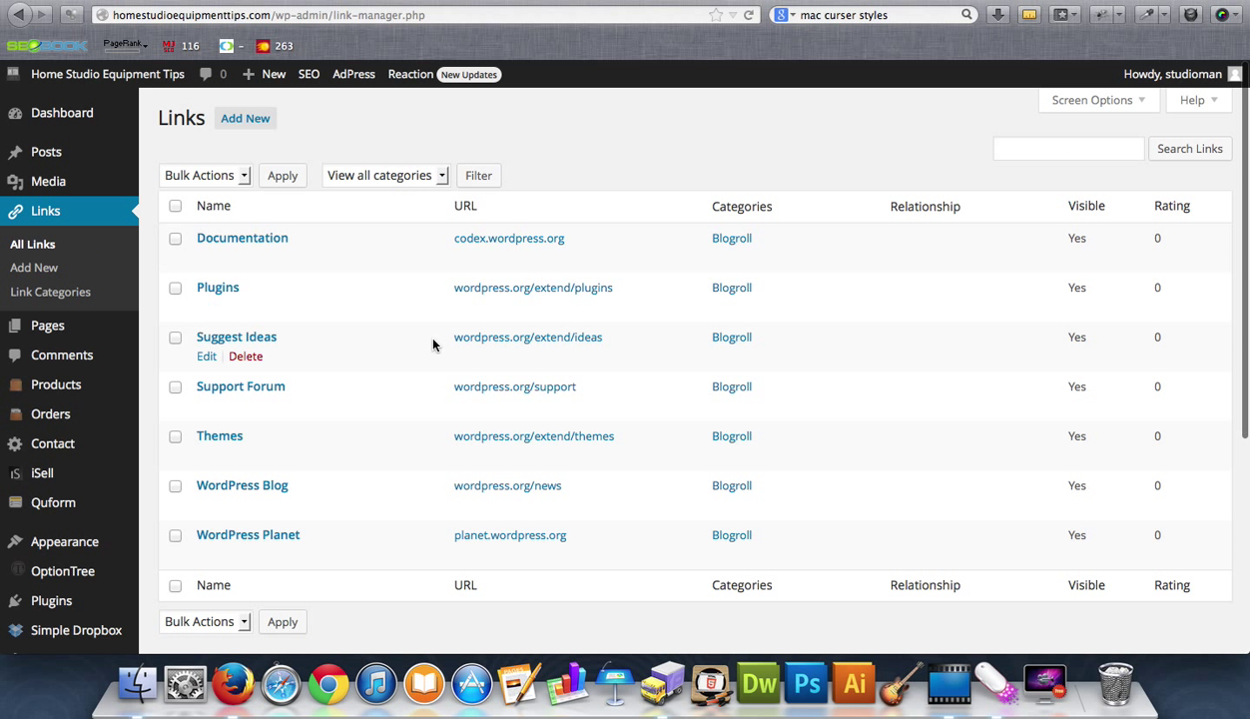
{"action": "mouse_move", "coordinate": [359, 492]}
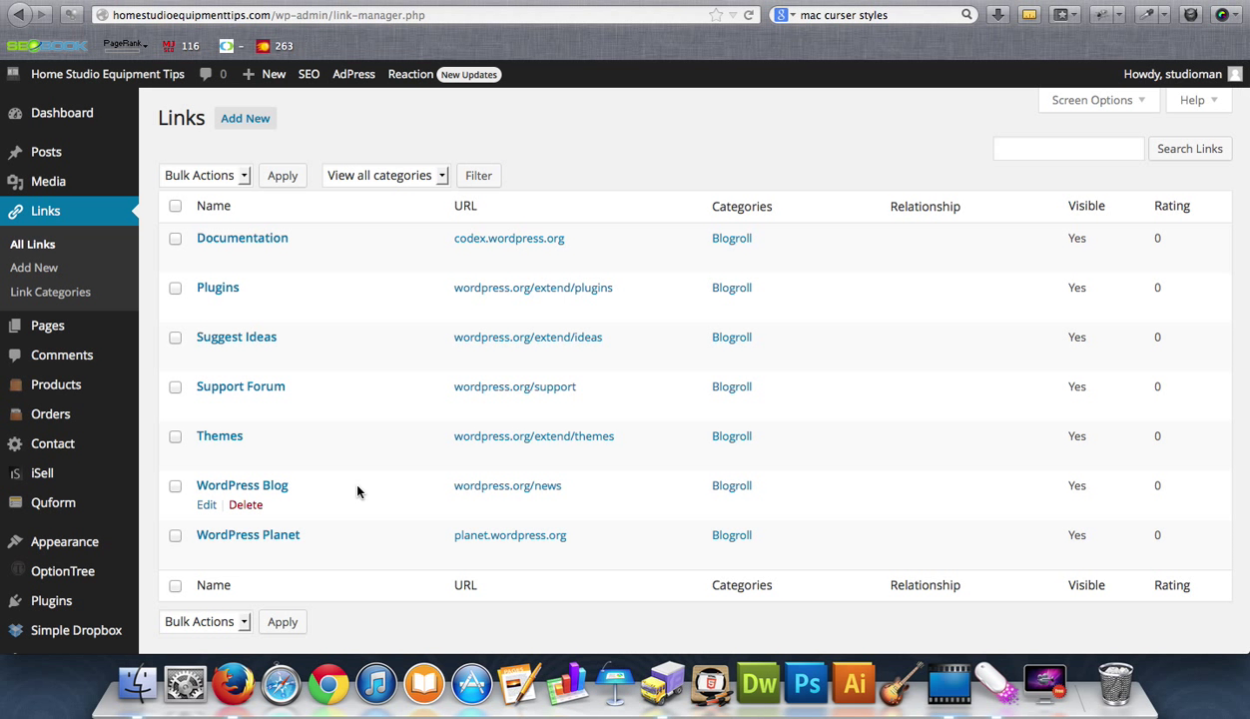
{"action": "scroll", "scroll_direction": "down", "scroll_amount": 3}
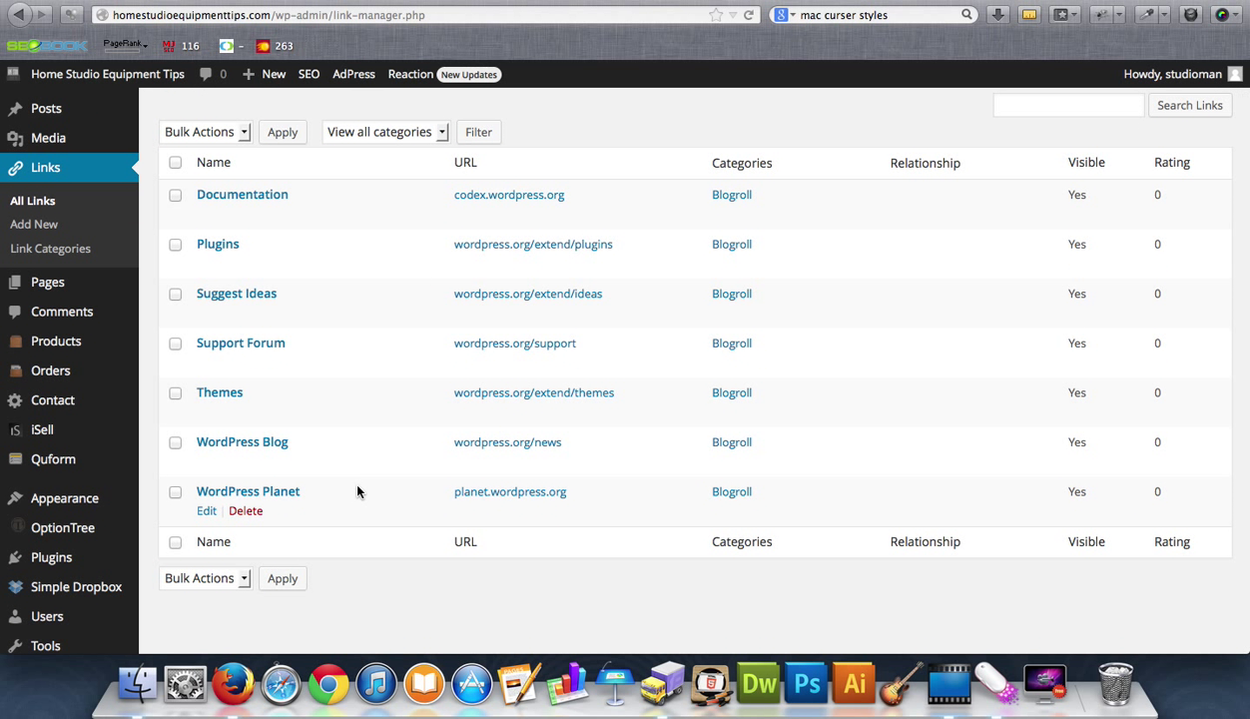
{"action": "mouse_move", "coordinate": [48, 282]}
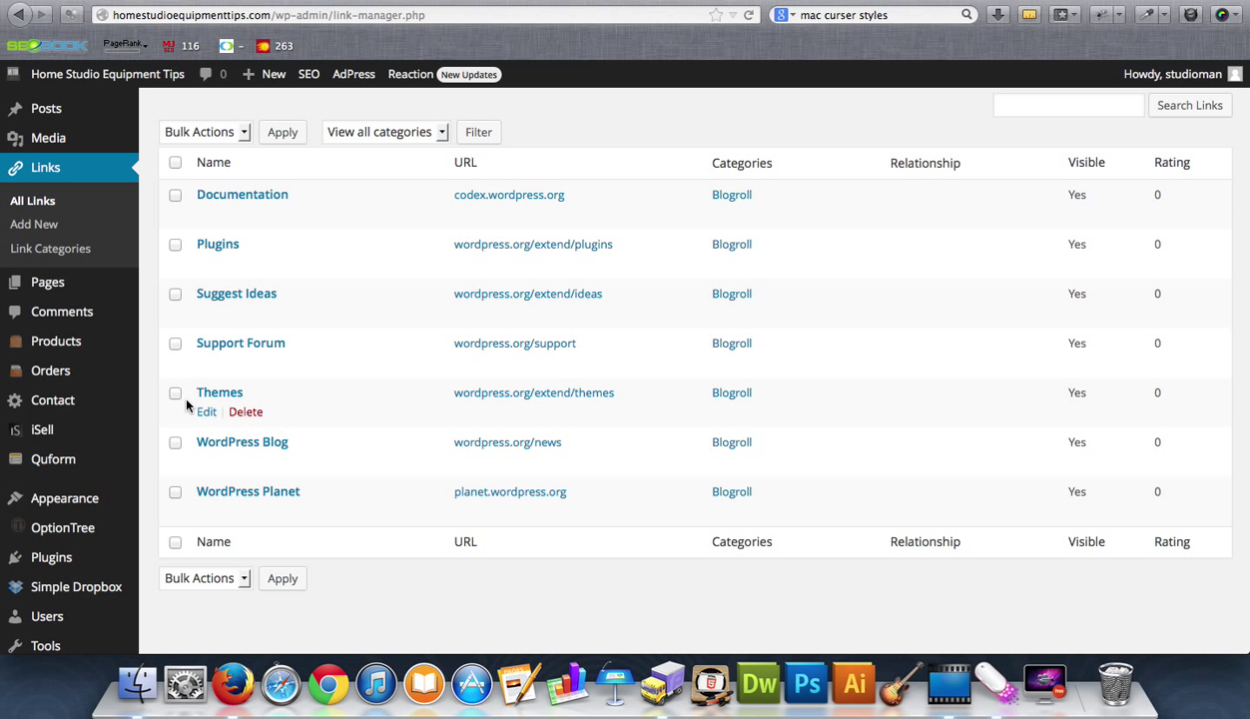
{"action": "mouse_move", "coordinate": [48, 281]}
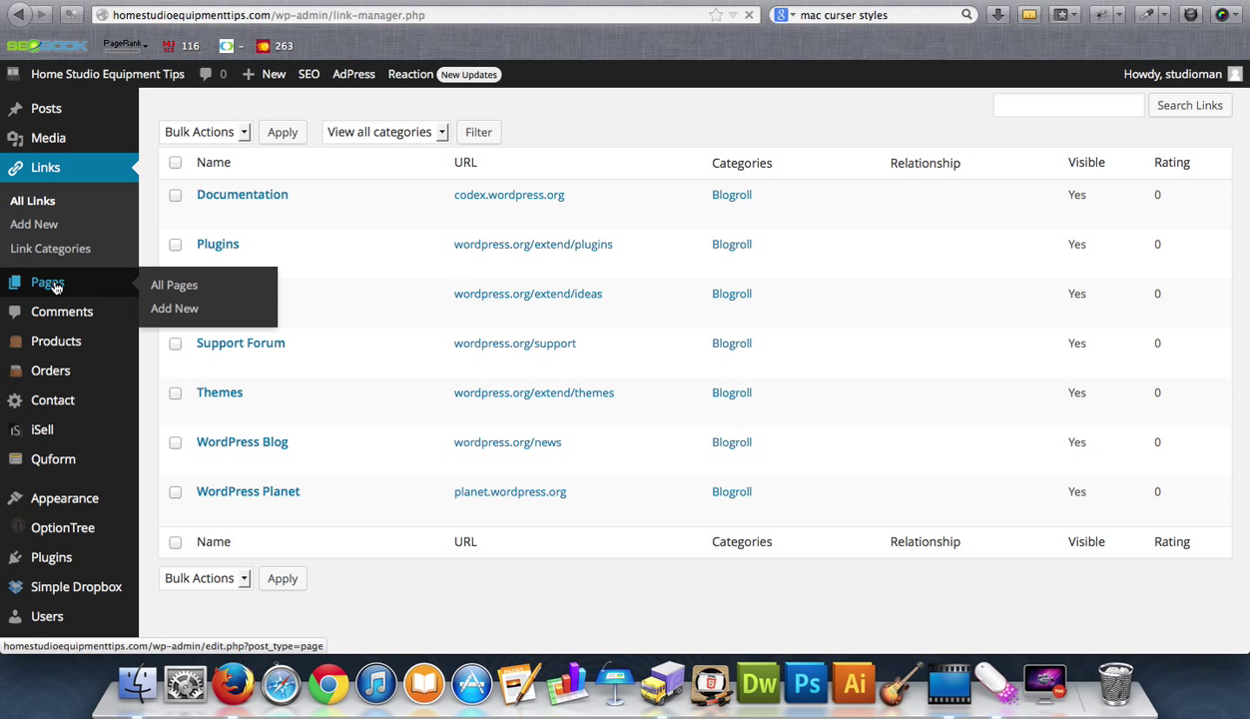
{"action": "left_click", "coordinate": [174, 283]}
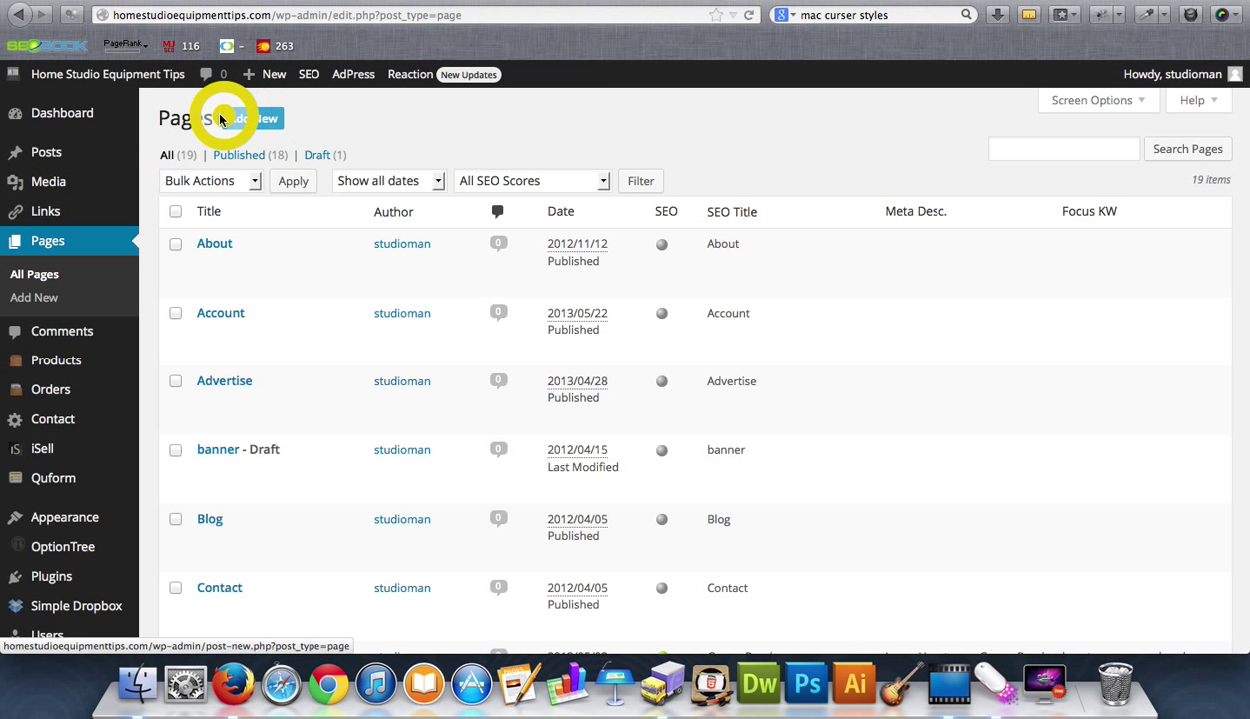
Step: Scroll through the Pages list, then bring up the Comments list showing none found and 52 spam
{"action": "scroll", "scroll_direction": "down", "scroll_amount": 3}
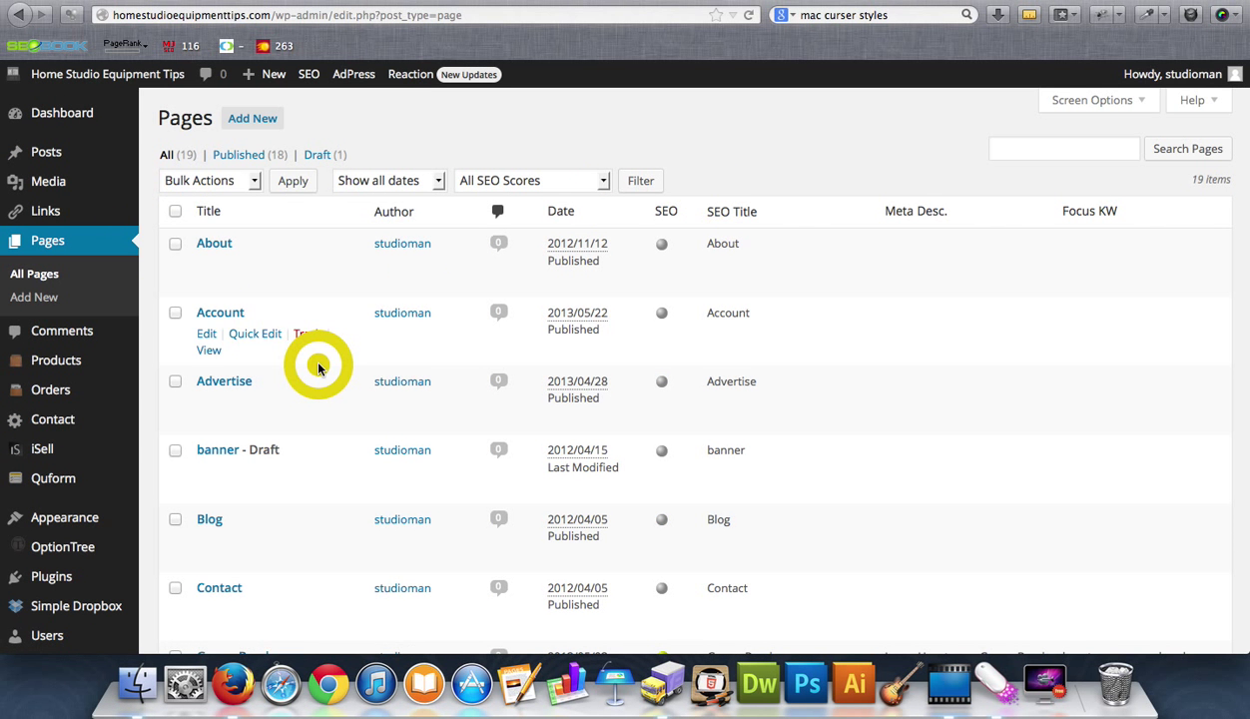
{"action": "scroll", "scroll_direction": "down", "scroll_amount": 3}
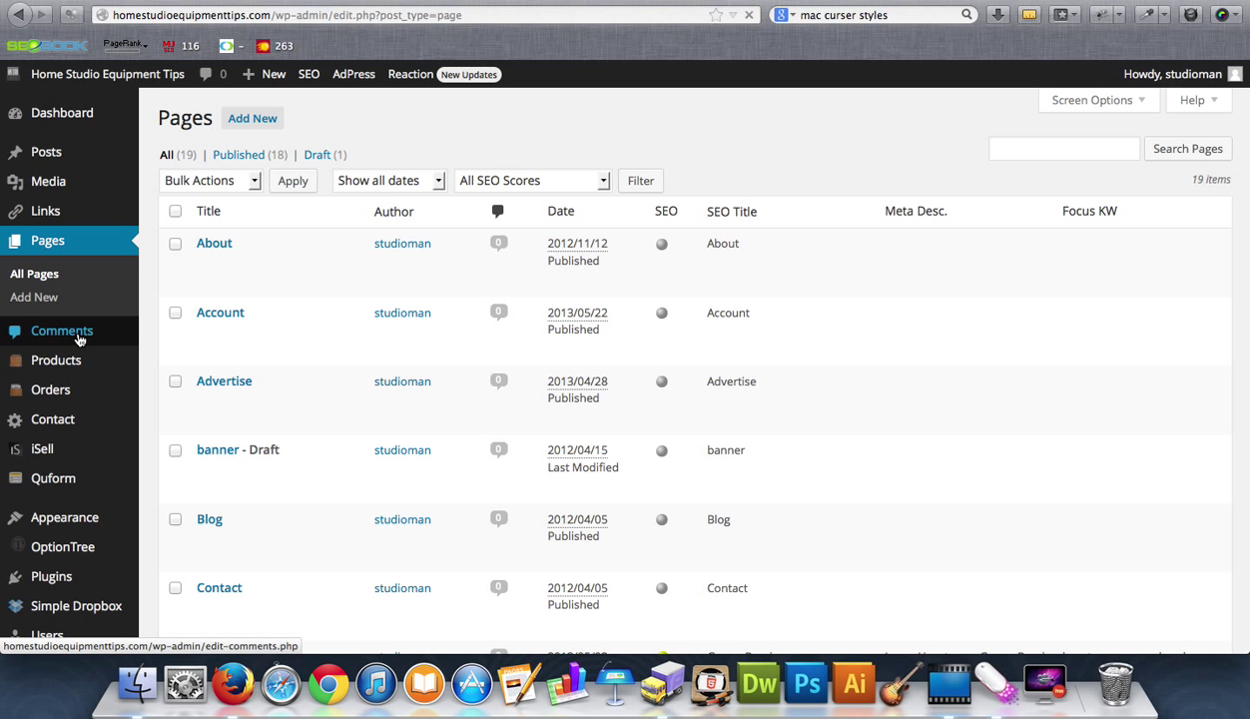
{"action": "left_click", "coordinate": [61, 331]}
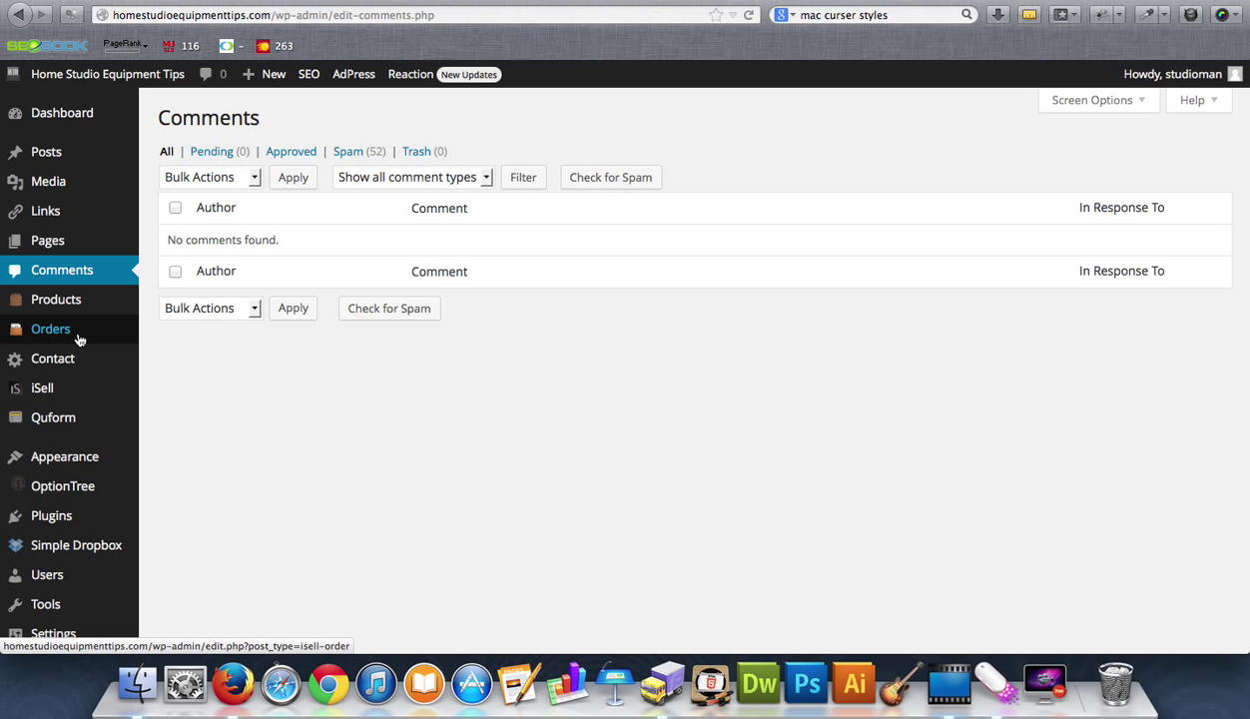
{"action": "mouse_move", "coordinate": [469, 351]}
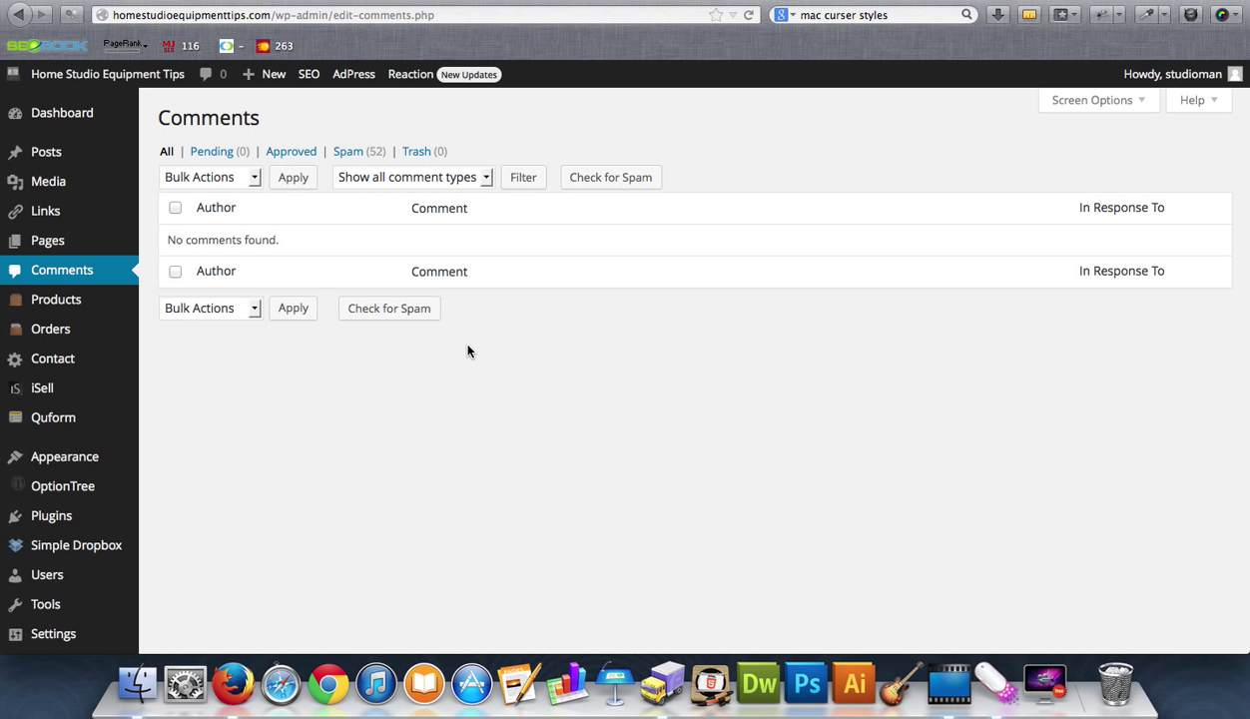
{"action": "mouse_move", "coordinate": [222, 167]}
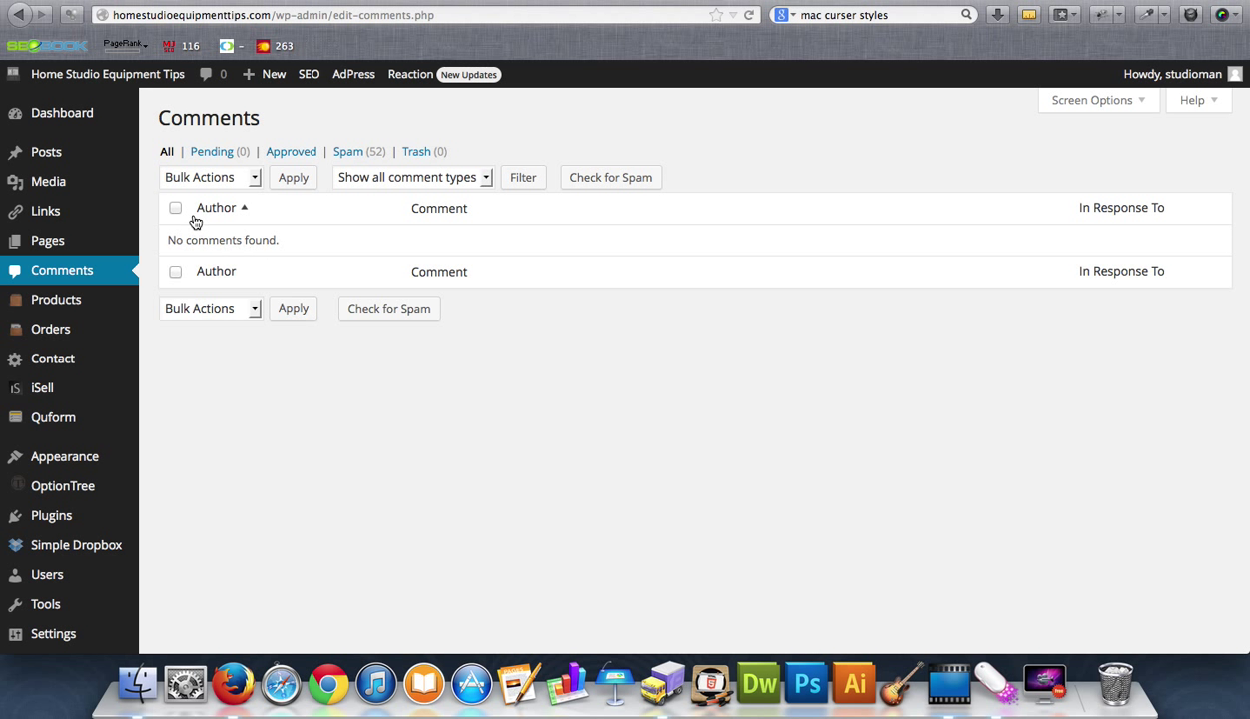
{"action": "mouse_move", "coordinate": [228, 376]}
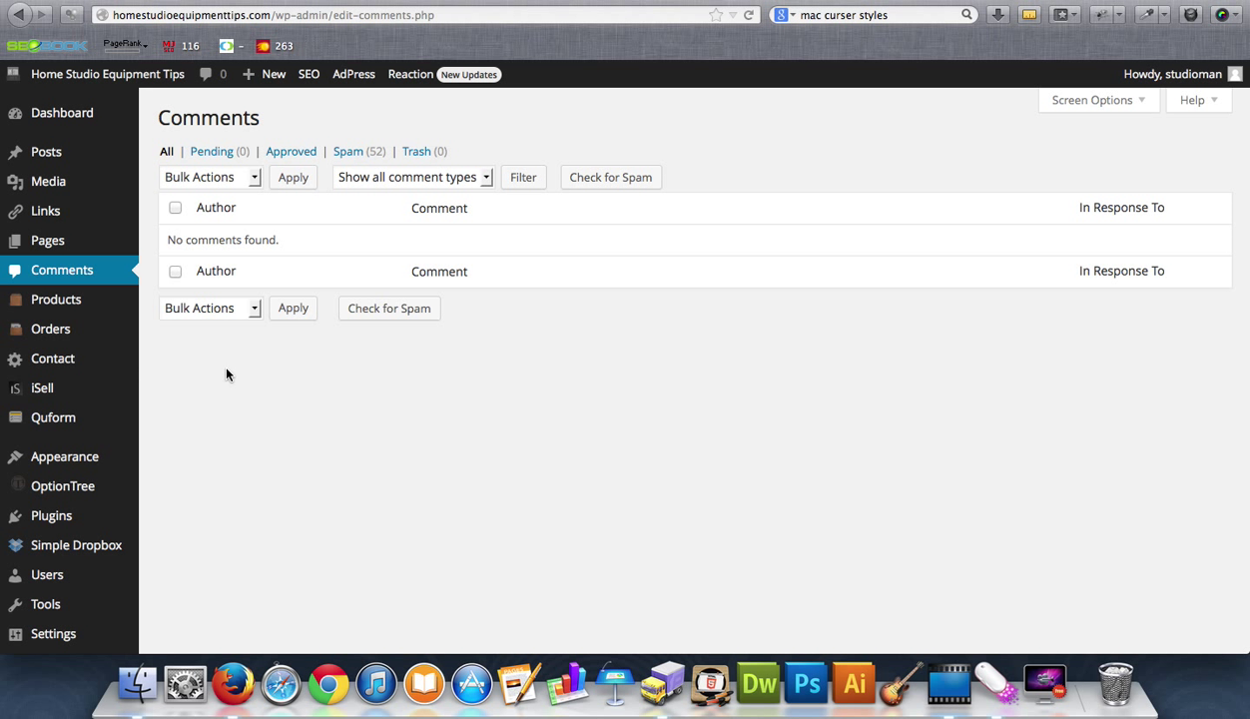
{"action": "mouse_move", "coordinate": [52, 328]}
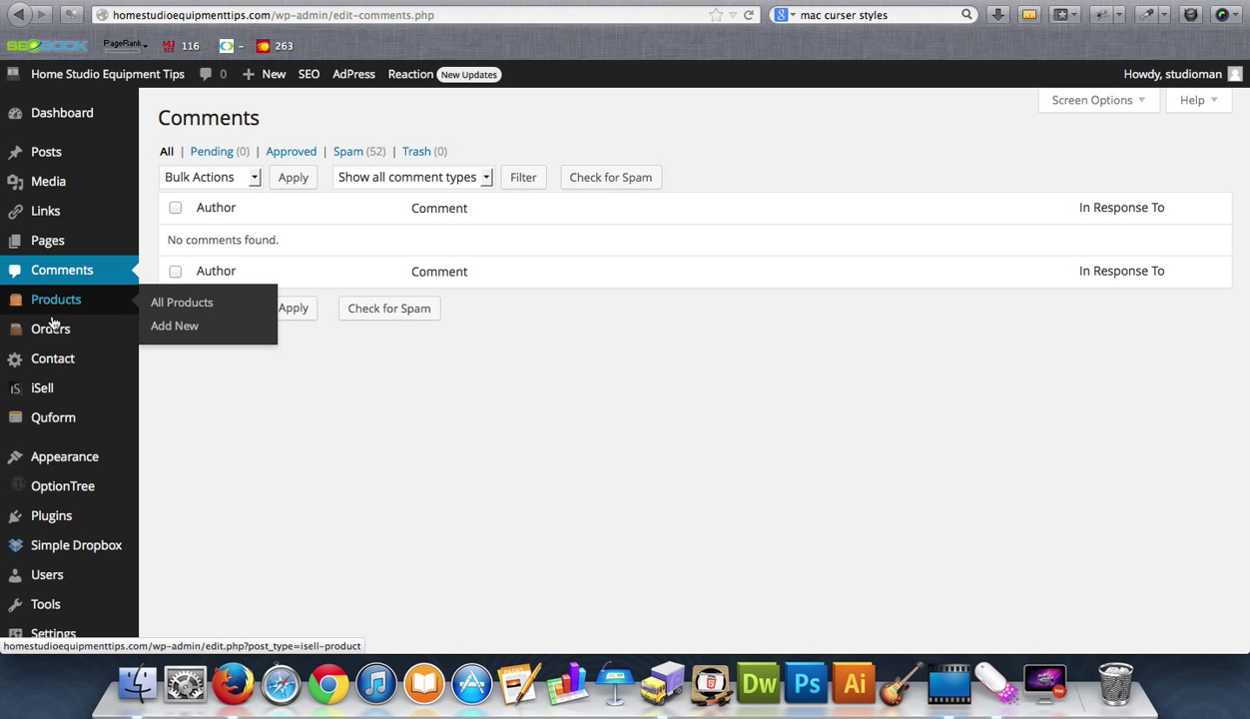
{"action": "mouse_move", "coordinate": [68, 307]}
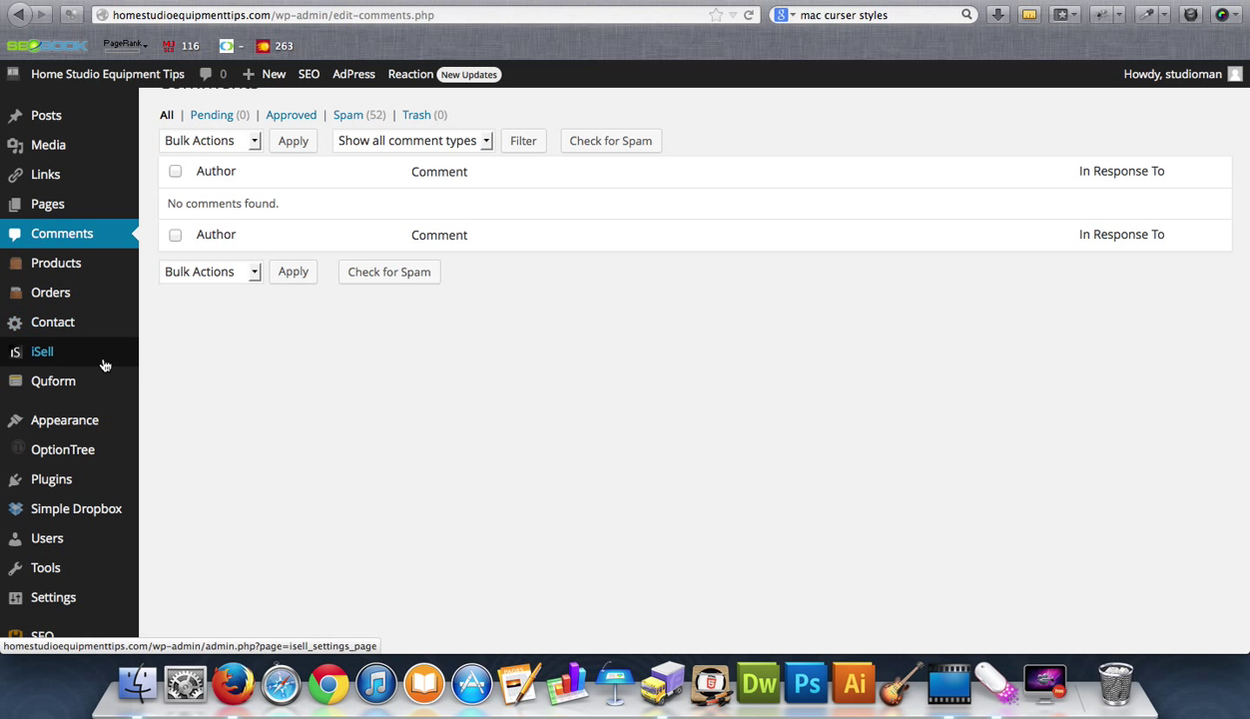
{"action": "scroll", "scroll_direction": "down", "scroll_amount": 3}
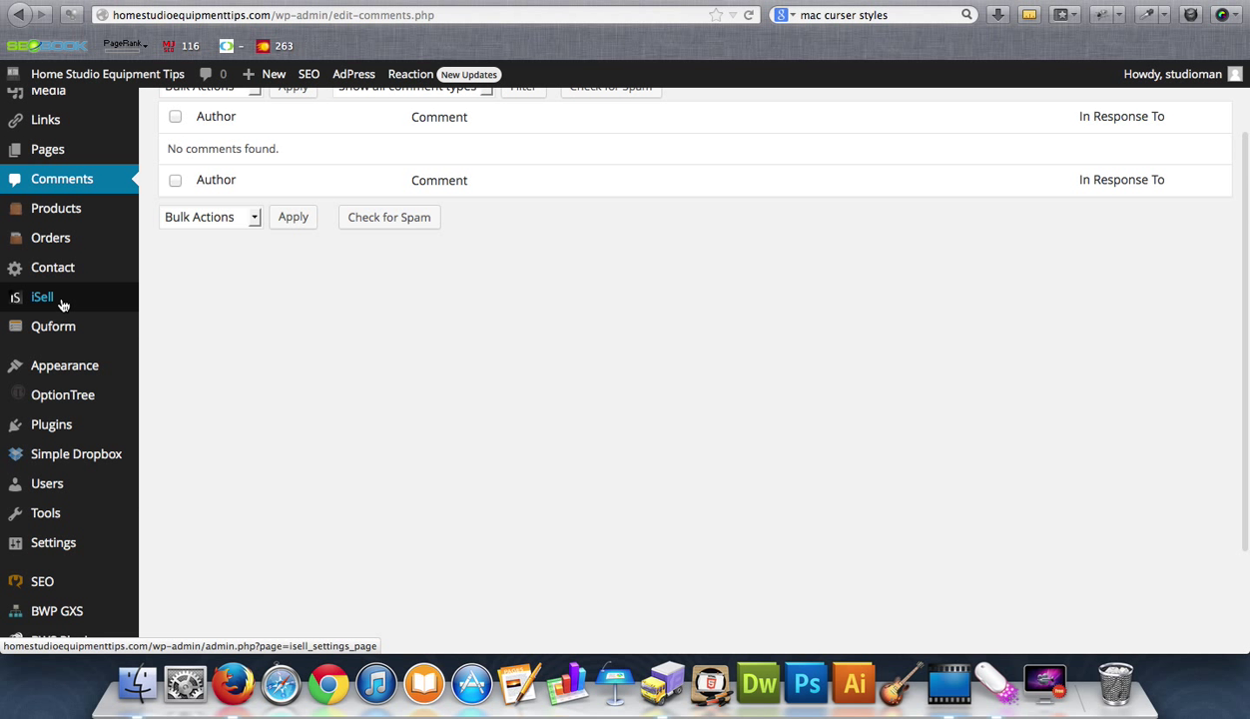
{"action": "mouse_move", "coordinate": [52, 326]}
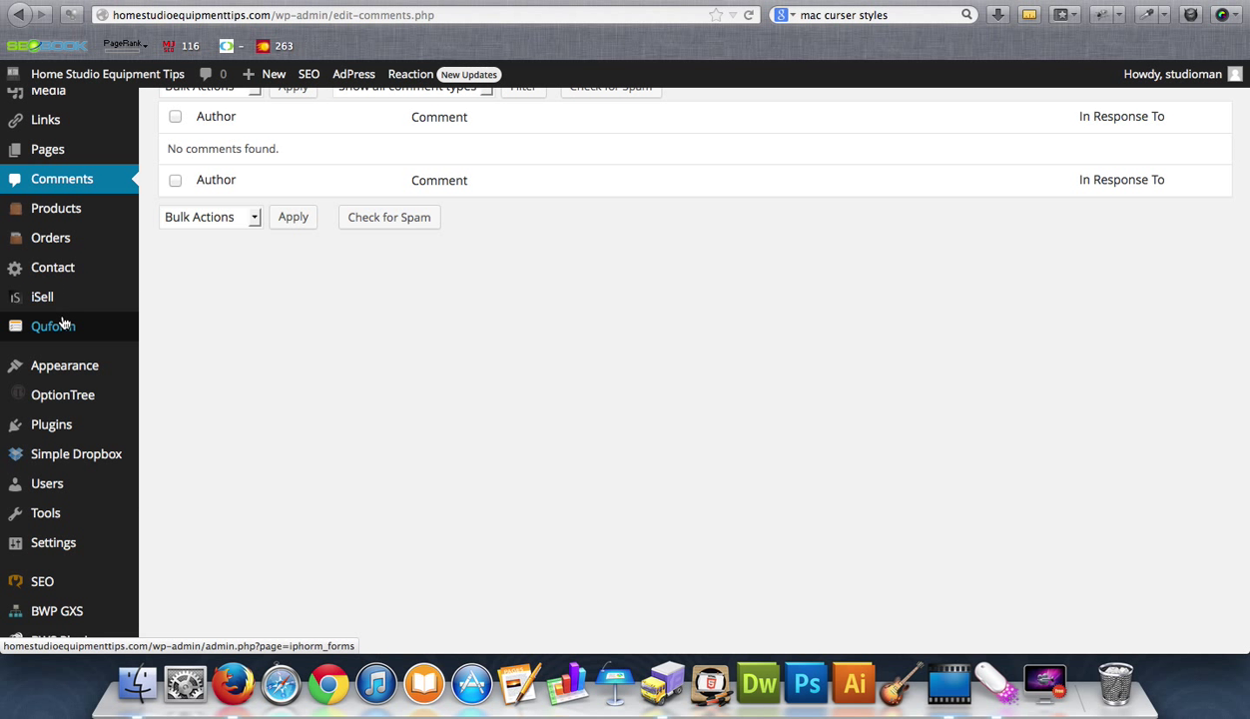